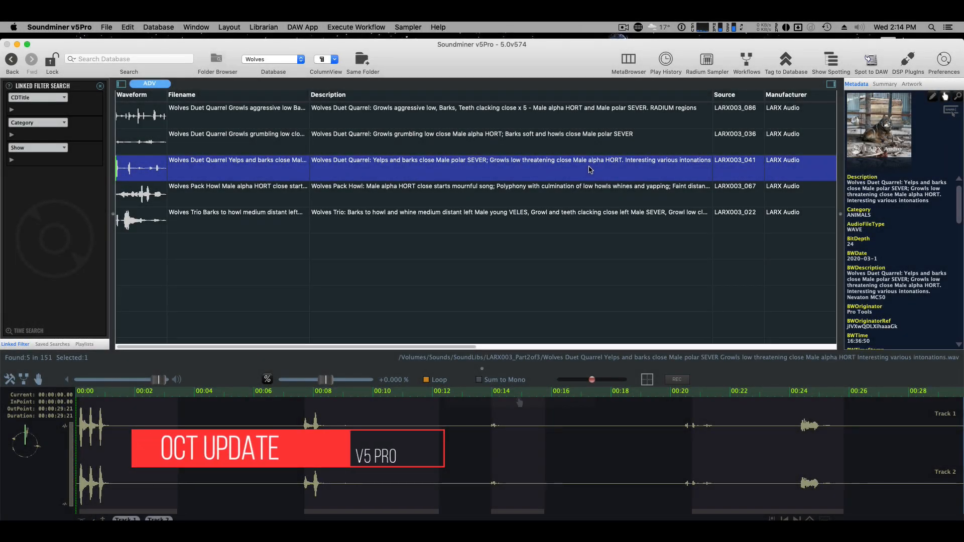
Search Wolves results for descriptions containing both bark and low, leaving five matches.
left_click(128, 26)
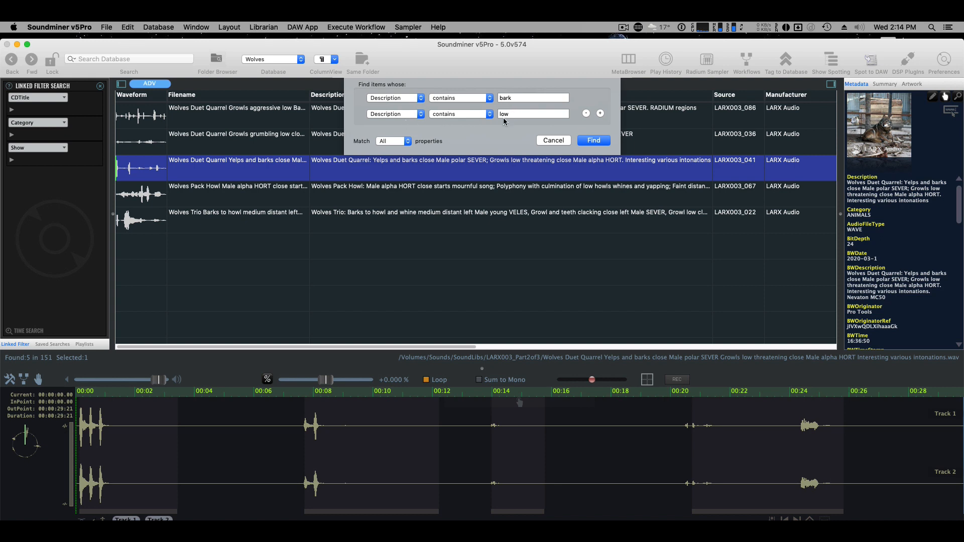
left_click(593, 141)
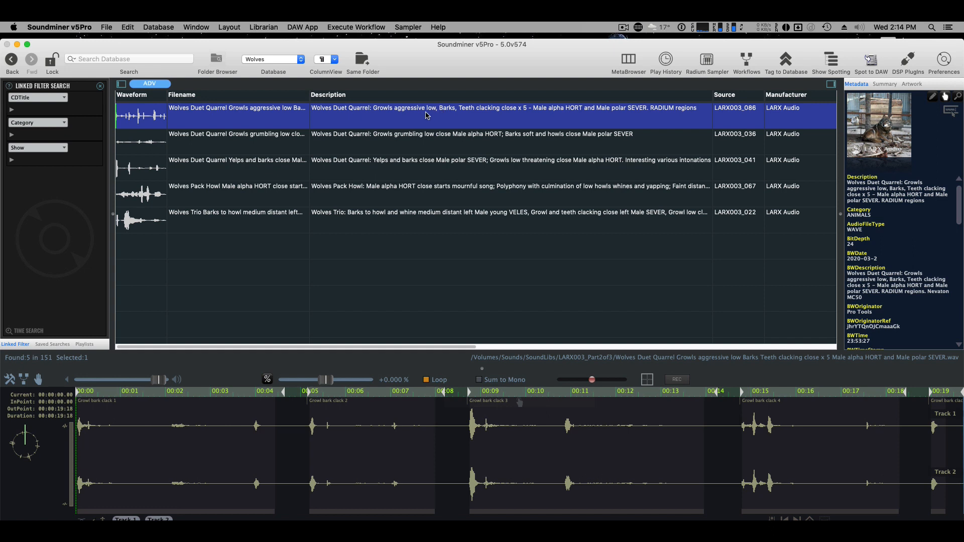
mouse_move(430, 142)
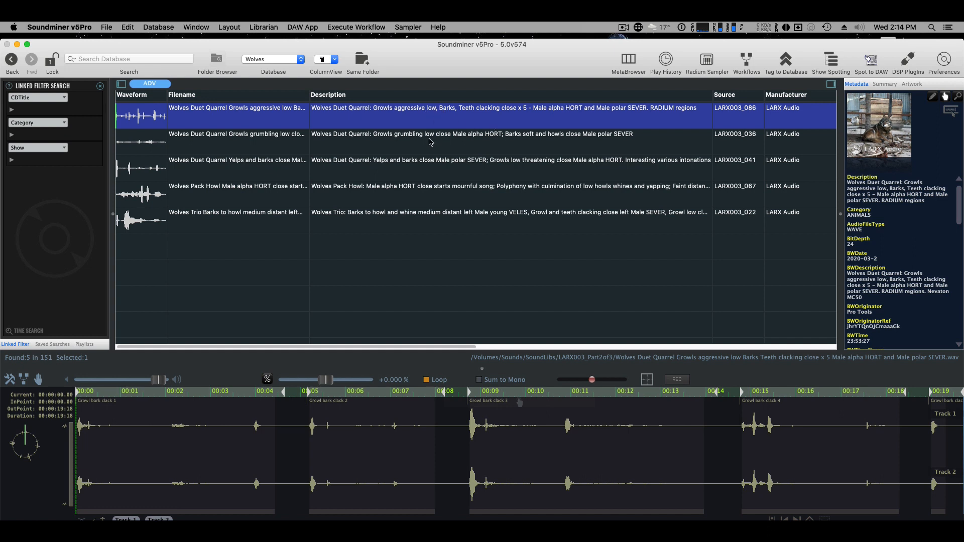
mouse_move(393, 192)
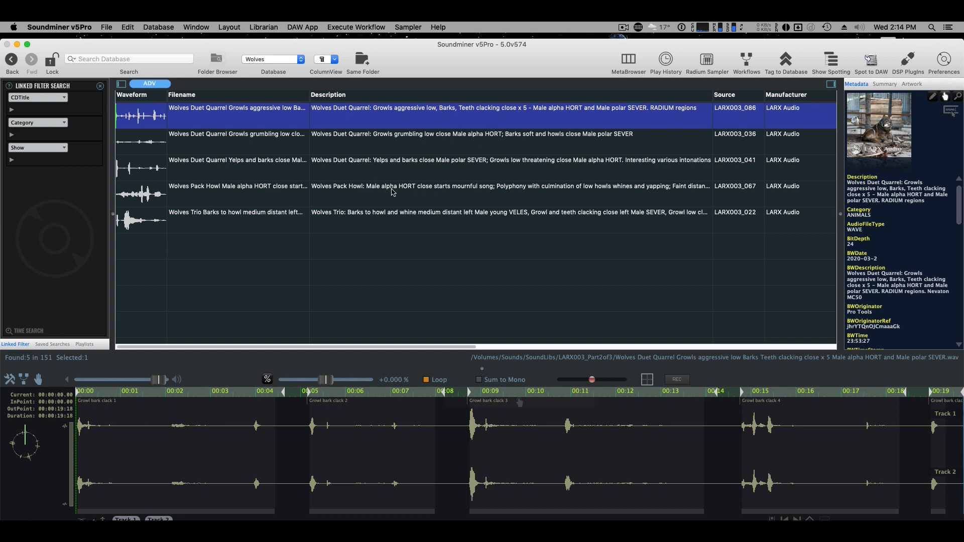
mouse_move(604, 194)
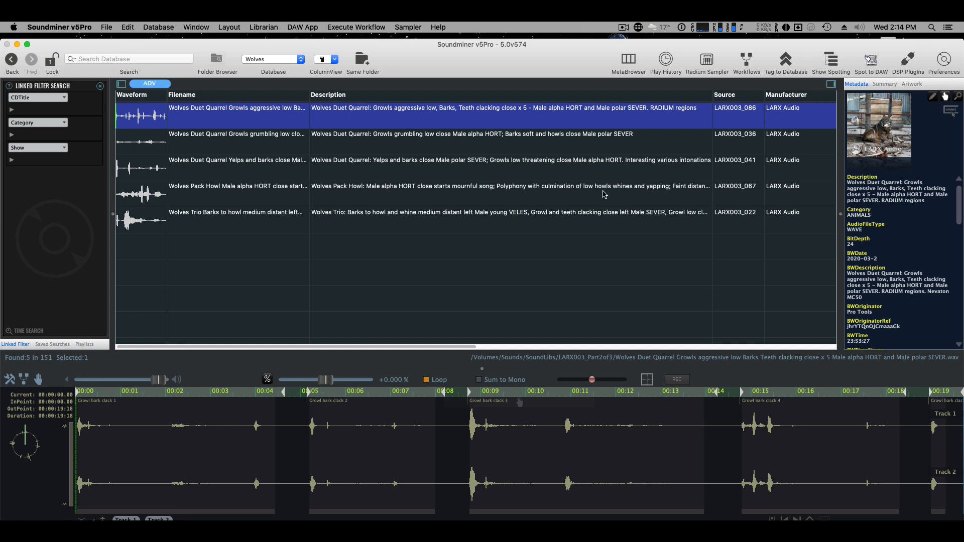
mouse_move(662, 185)
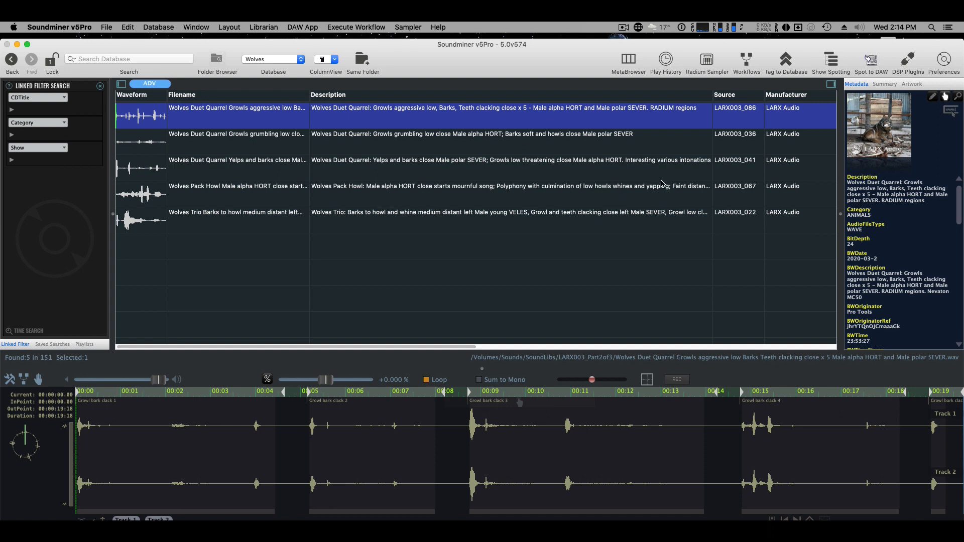
Change the Find dialog's Match from All to Any and rerun, listing 48 bark-or-low recordings.
left_click(128, 26)
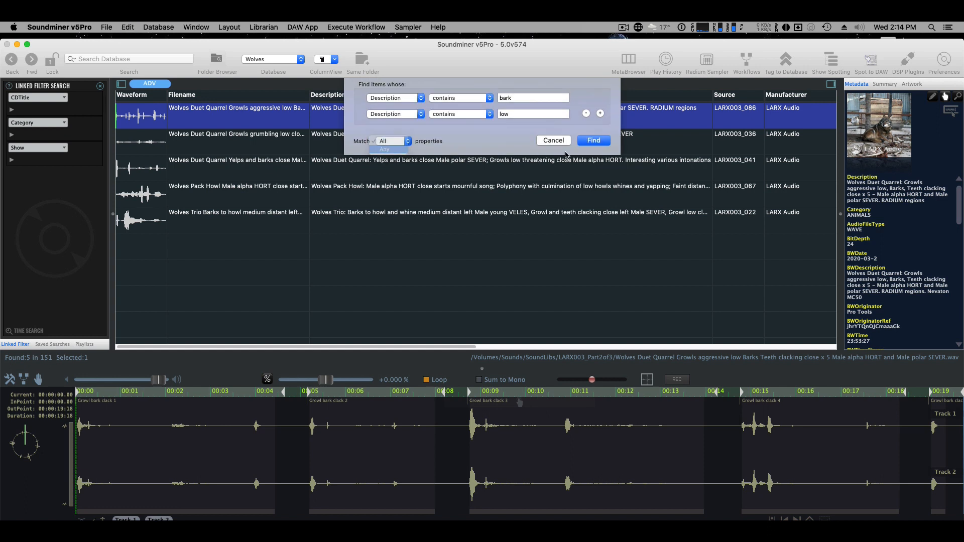
left_click(384, 141)
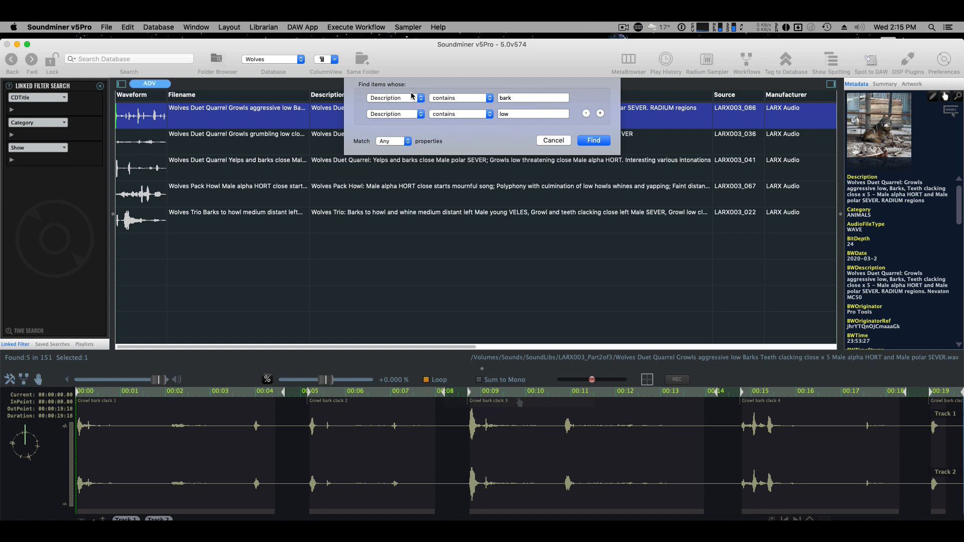
mouse_move(473, 98)
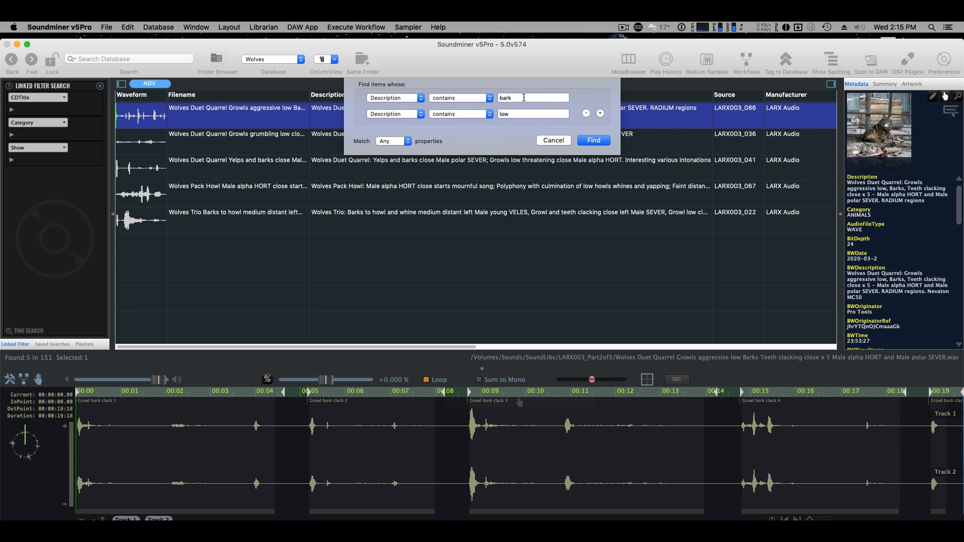
mouse_move(388, 119)
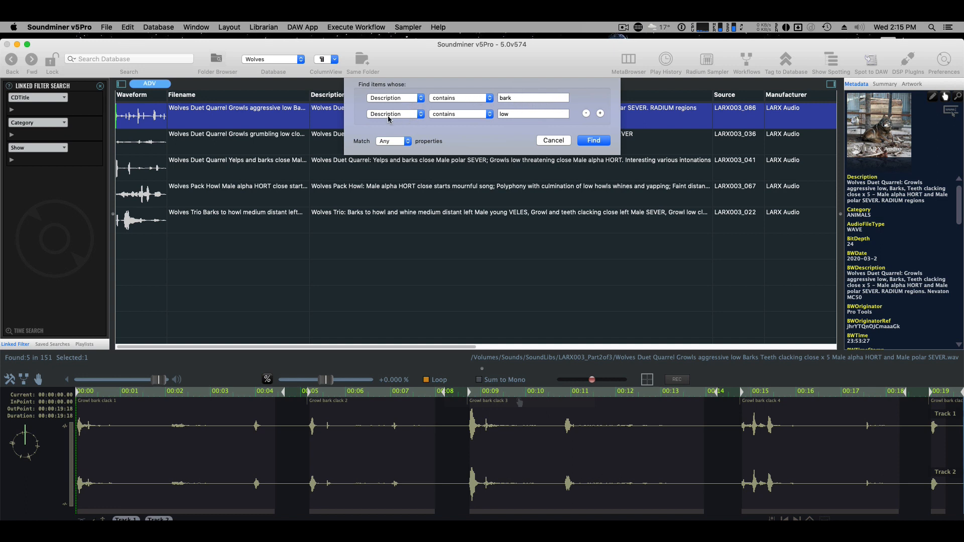
mouse_move(494, 120)
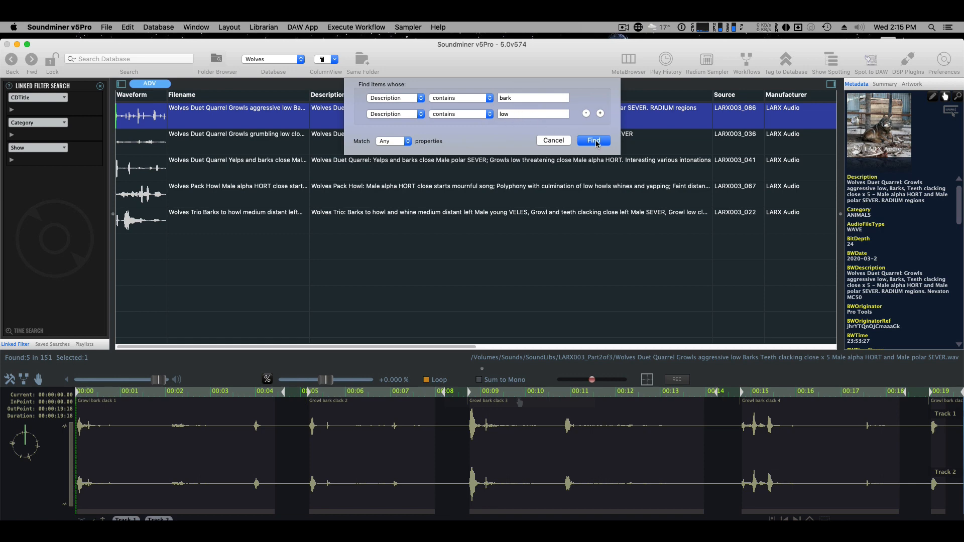
left_click(592, 140)
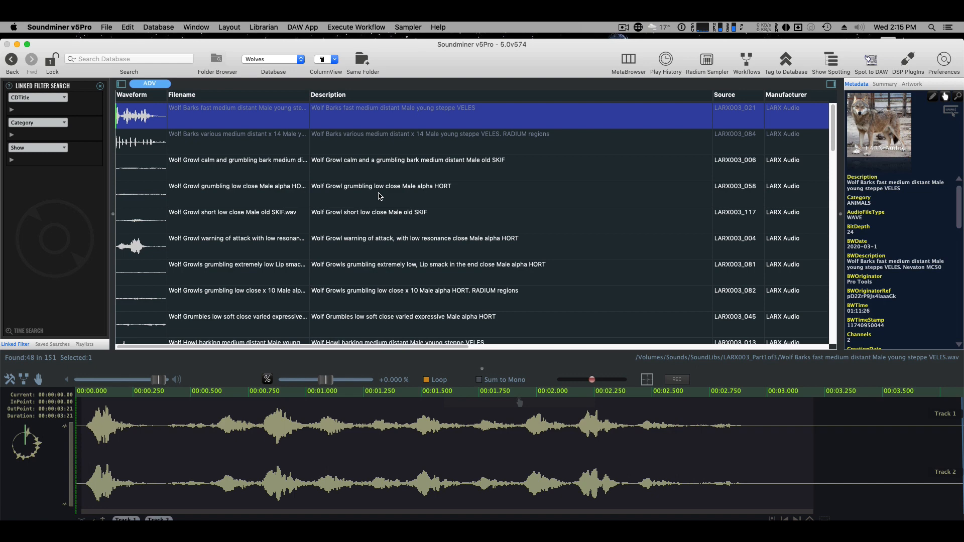
mouse_move(448, 271)
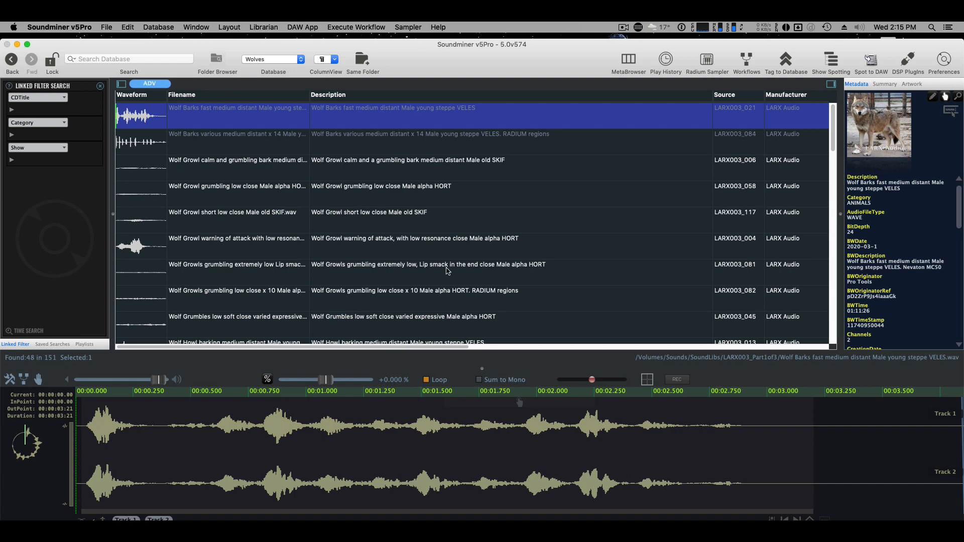
scroll("down", 3)
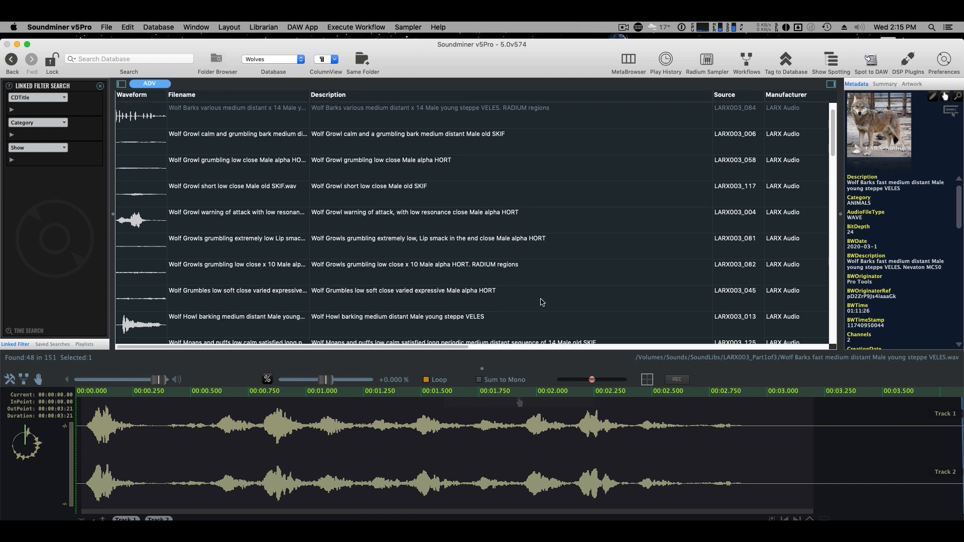
scroll("down", 3)
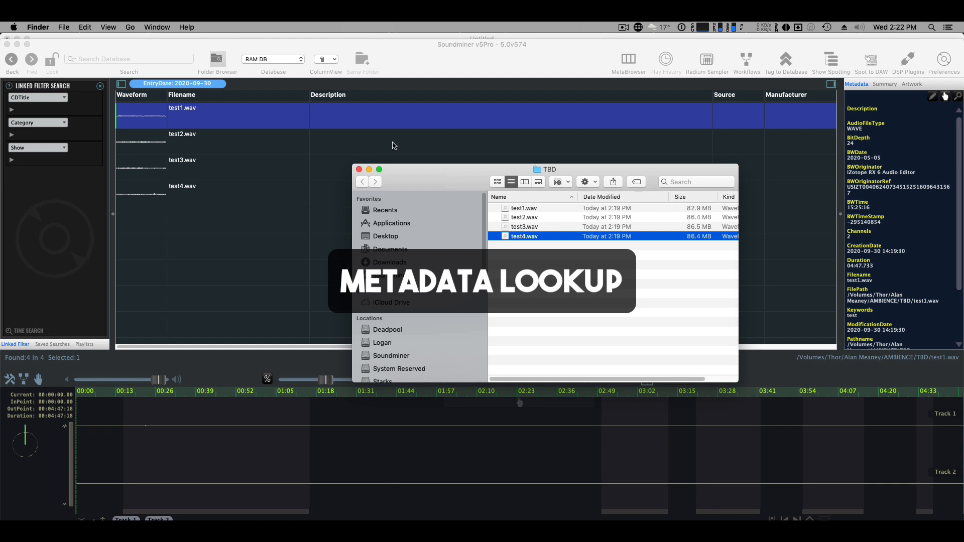
mouse_move(801, 131)
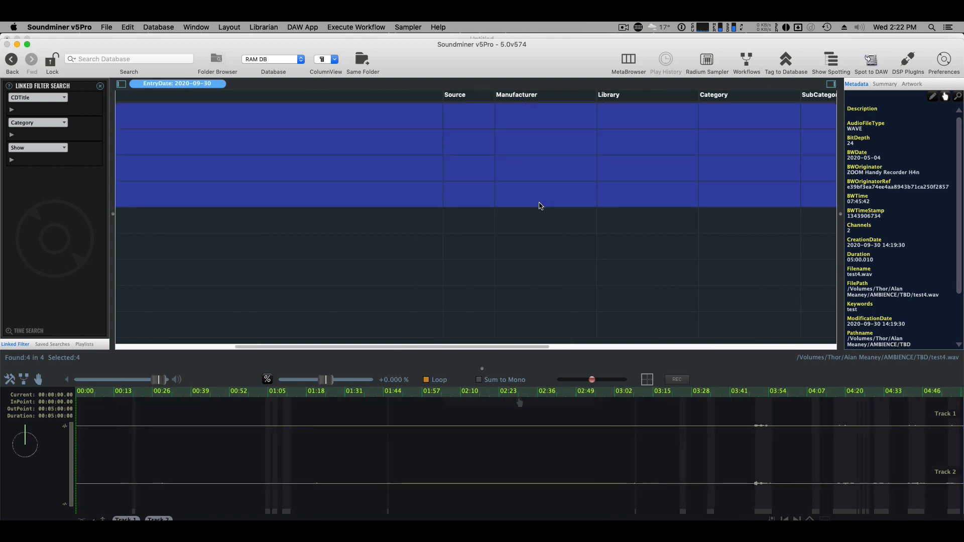
Set the Manufacturer of the four selected test wav files to AMBISO2020.
double_click(544, 187)
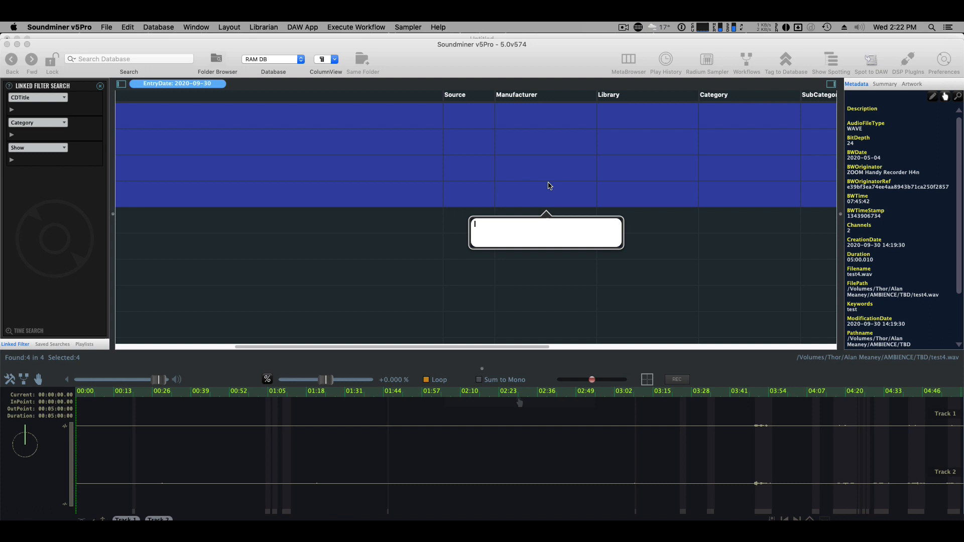
type("AMBISO2020")
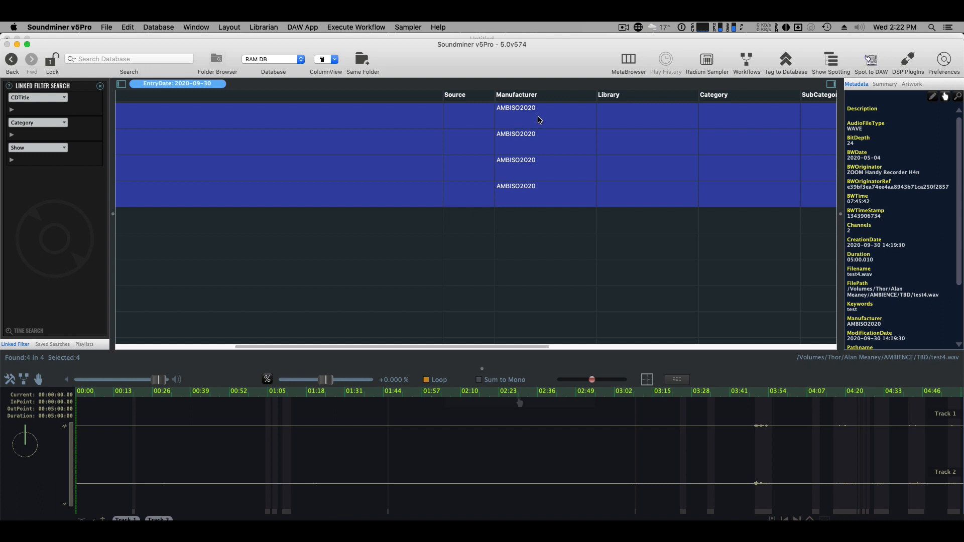
mouse_move(539, 120)
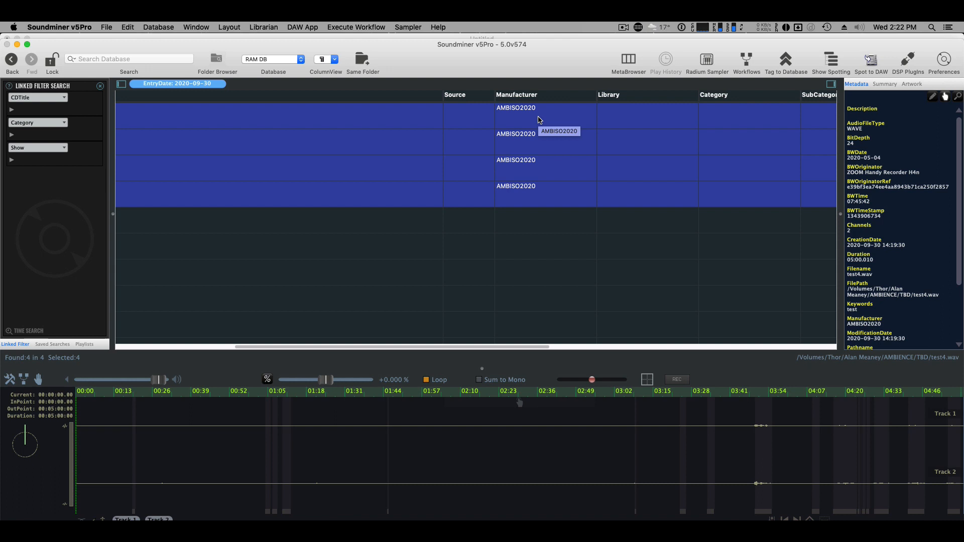
mouse_move(697, 162)
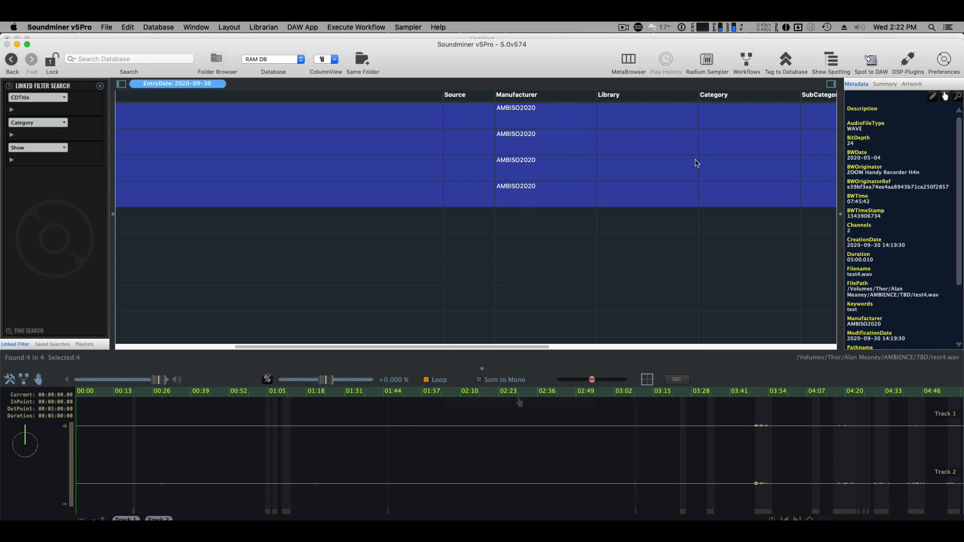
mouse_move(560, 199)
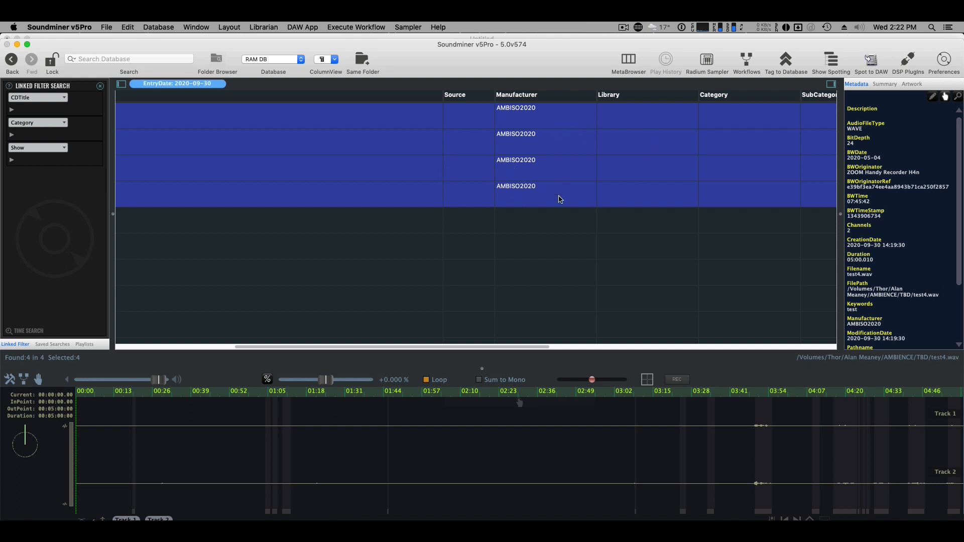
mouse_move(540, 128)
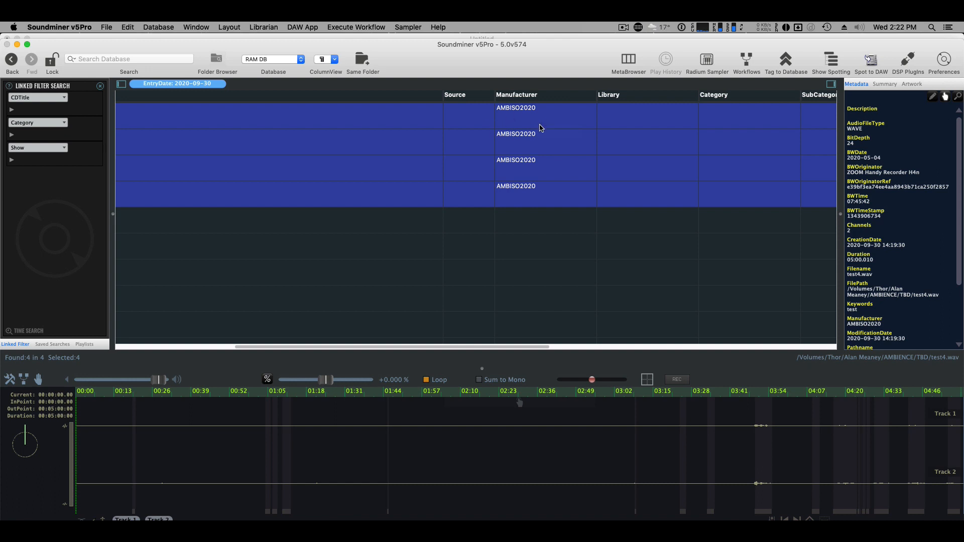
mouse_move(629, 172)
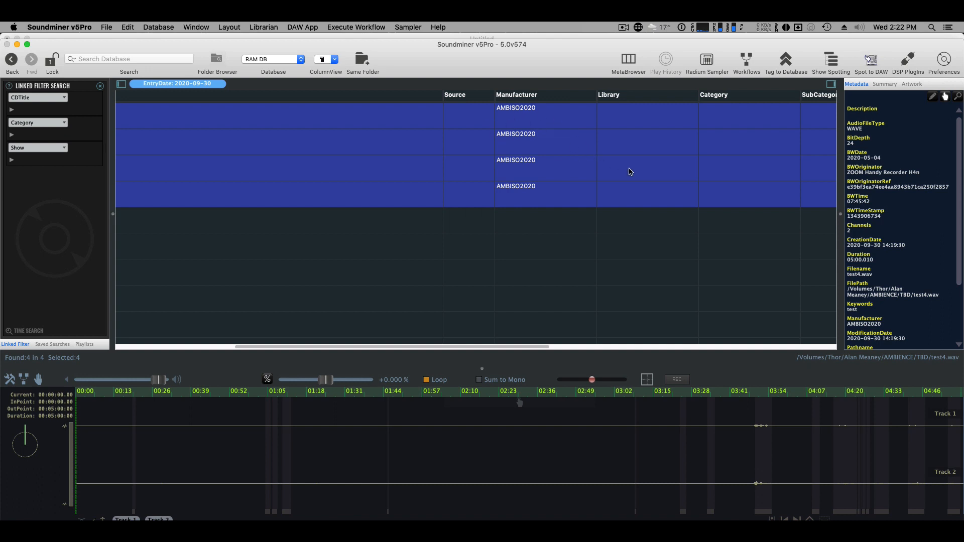
mouse_move(638, 180)
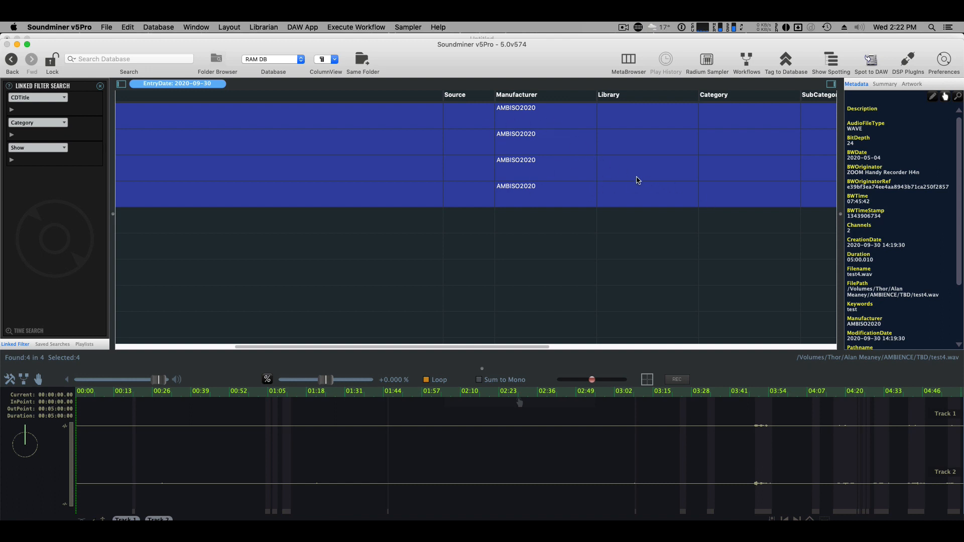
left_click(158, 26)
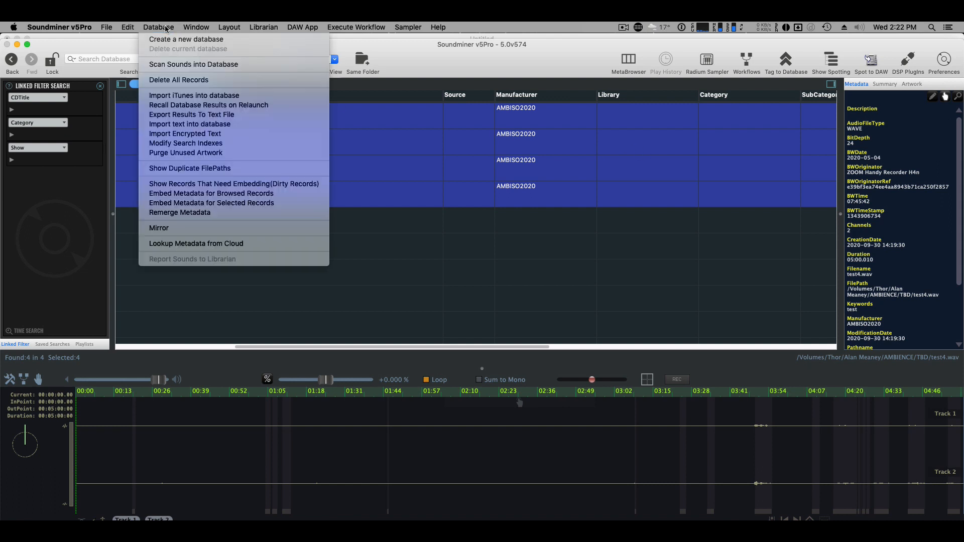
mouse_move(196, 244)
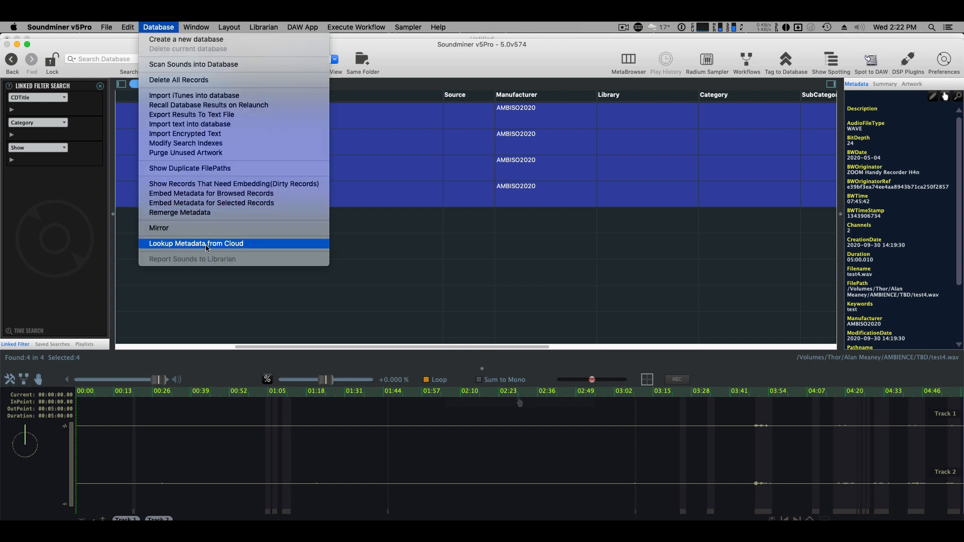
left_click(195, 243)
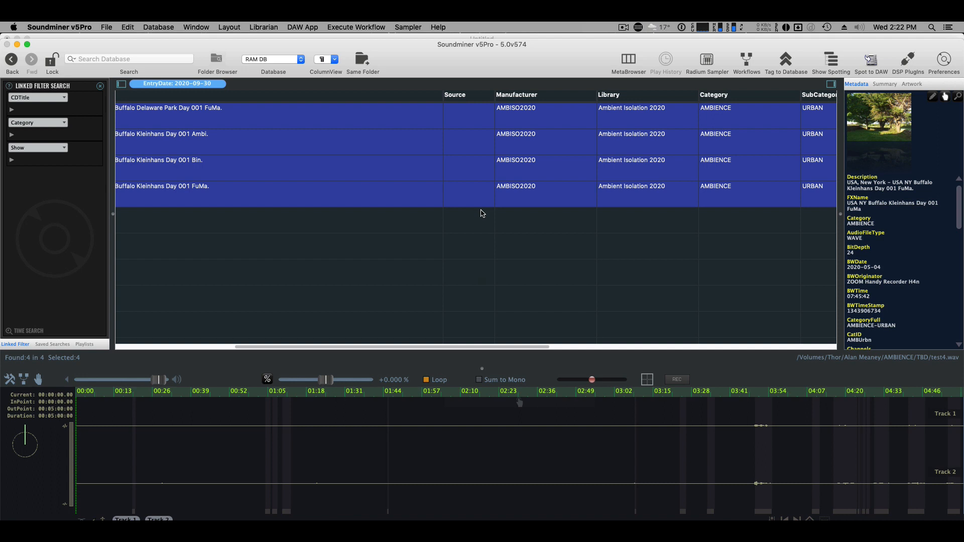
mouse_move(890, 127)
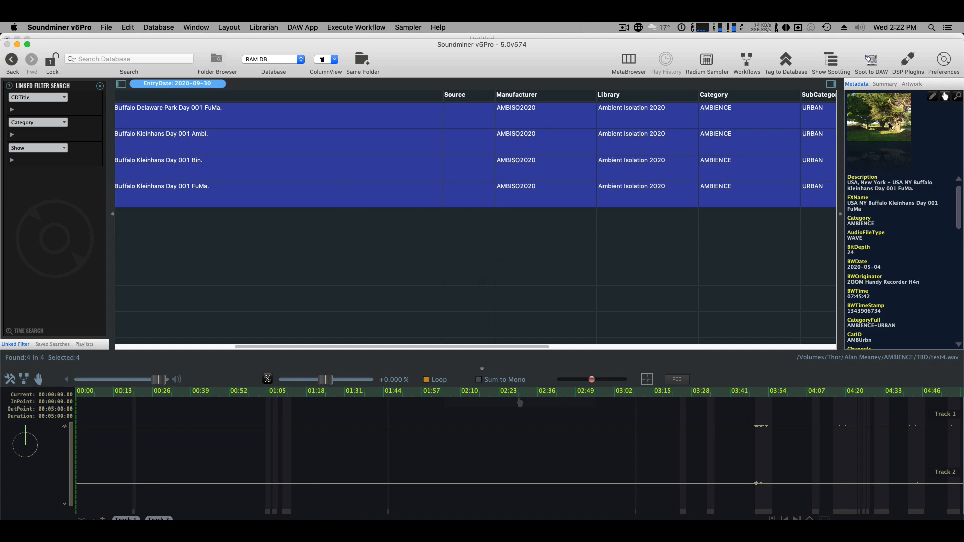
mouse_move(887, 129)
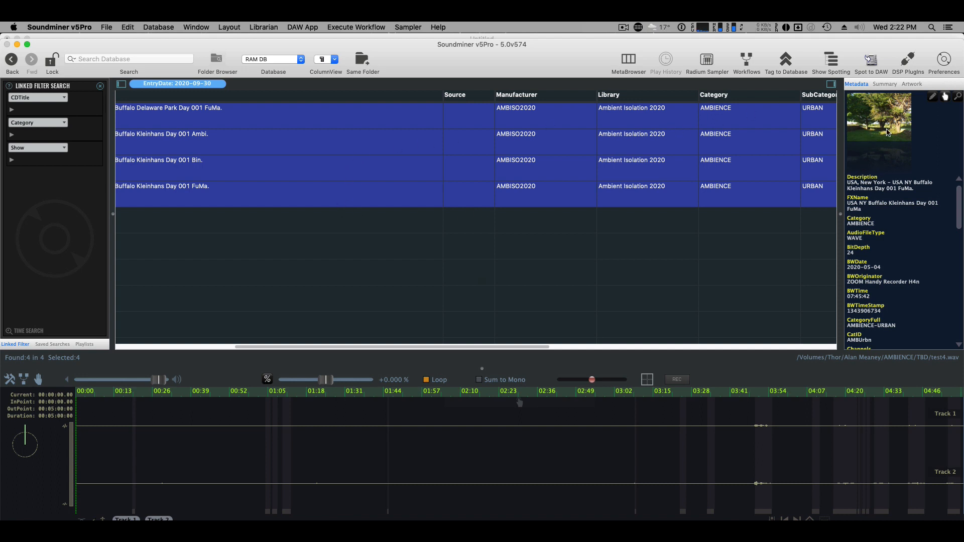
mouse_move(903, 155)
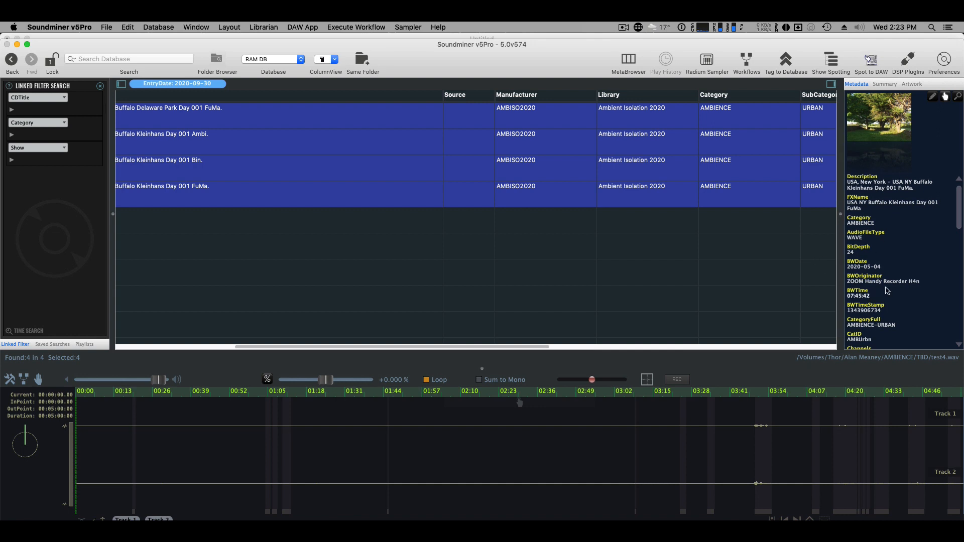
scroll("down", 3)
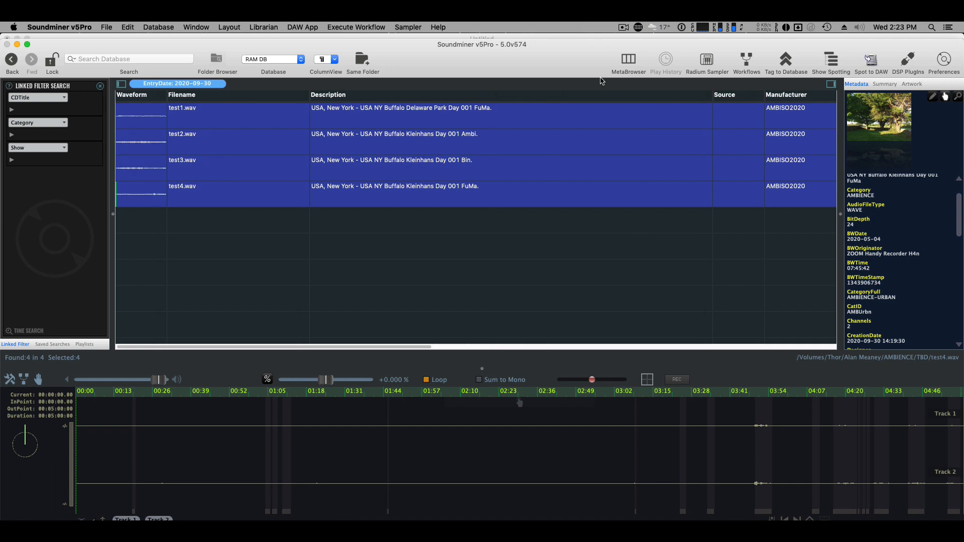
Run a UCS Build workflow on Filename, renaming the four test files to AMBUrbn_USA NY Buffalo names.
left_click(746, 61)
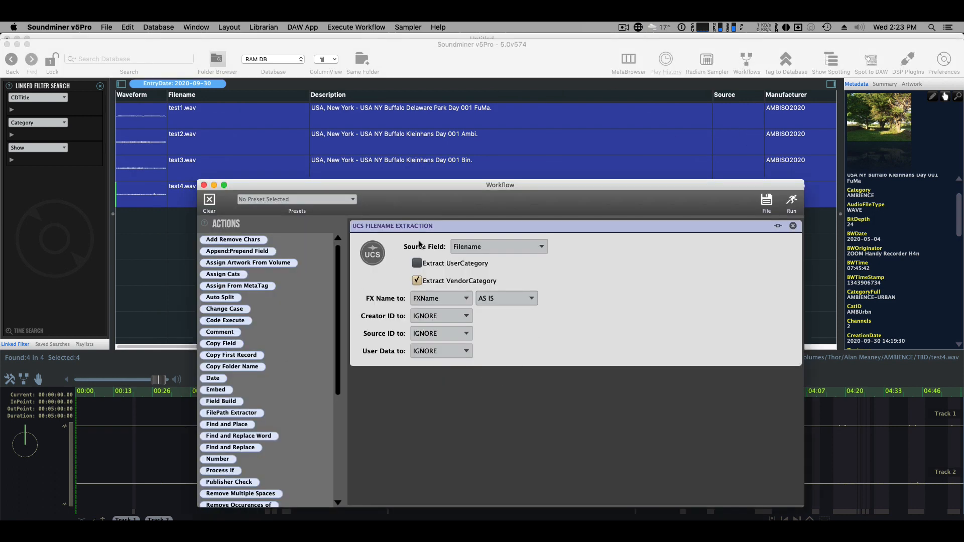
left_click(793, 226)
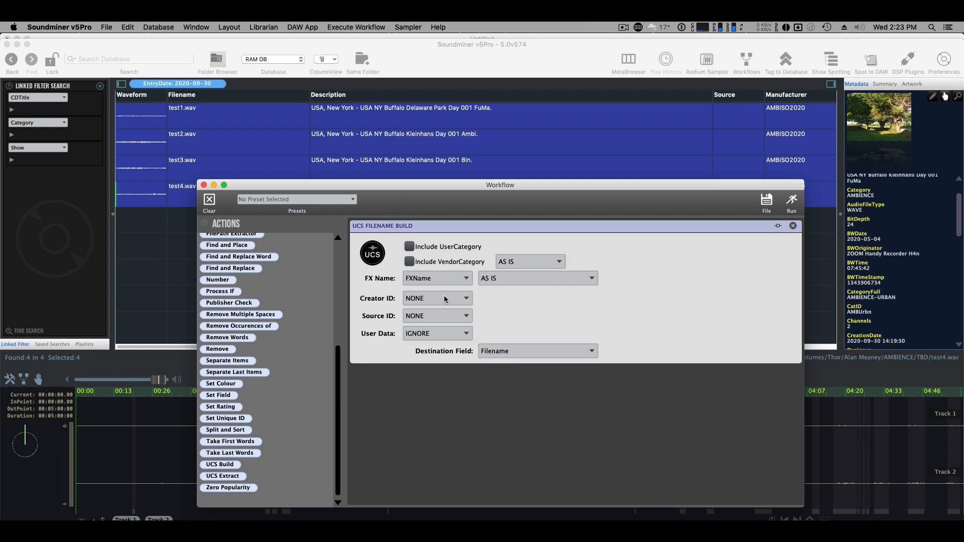
left_click(791, 203)
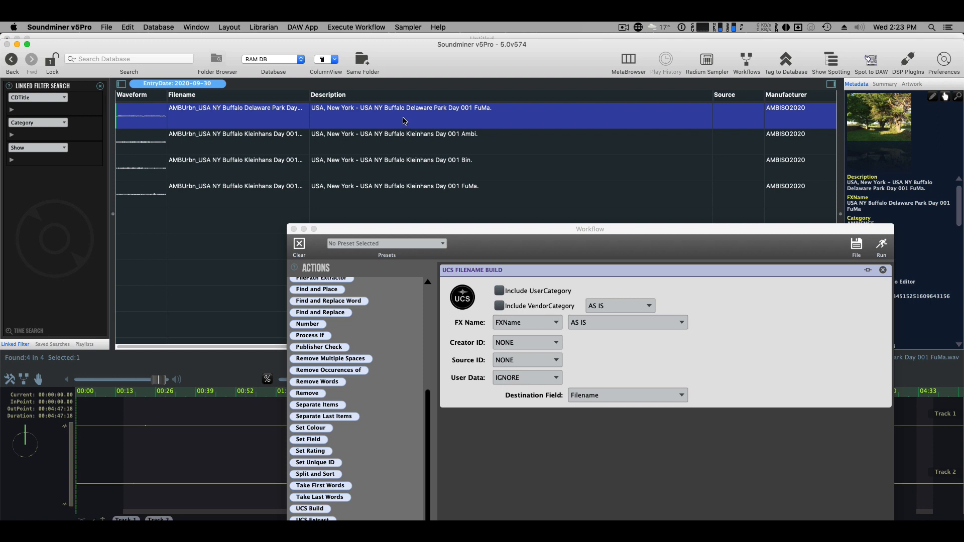
mouse_move(506, 243)
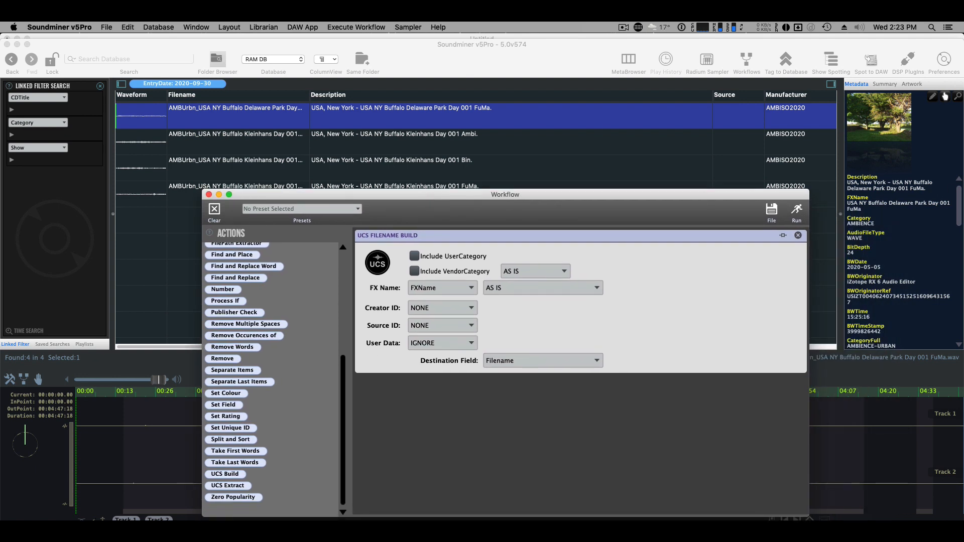
mouse_move(785, 116)
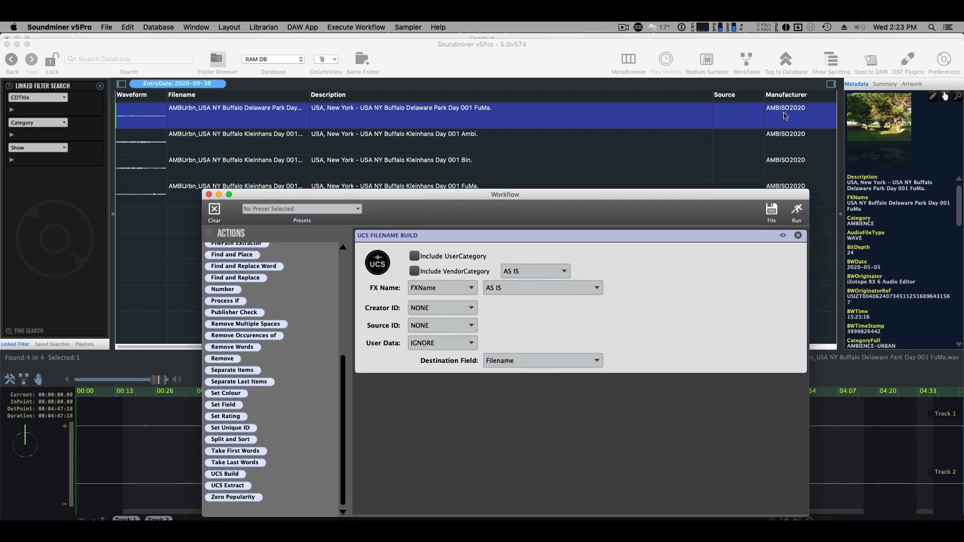
mouse_move(663, 127)
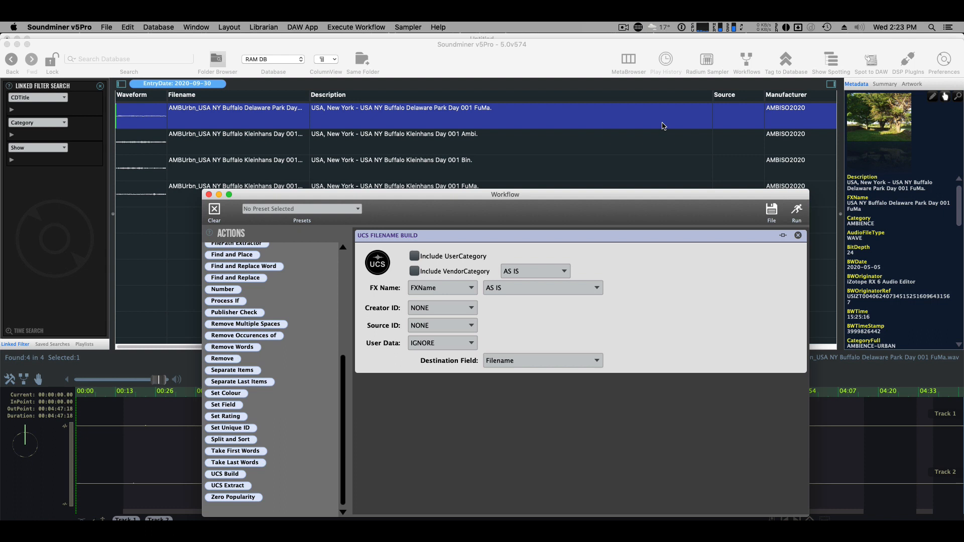
mouse_move(318, 101)
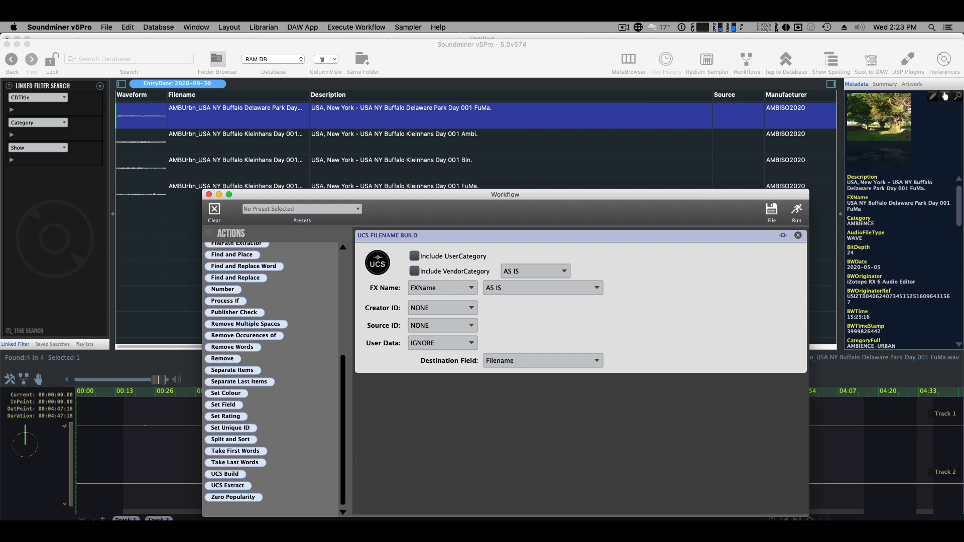
mouse_move(576, 171)
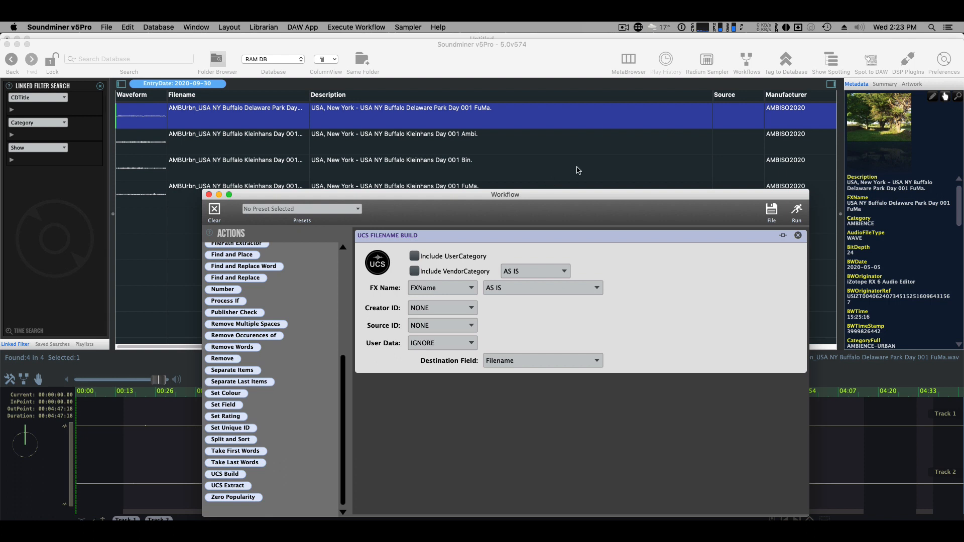
mouse_move(583, 165)
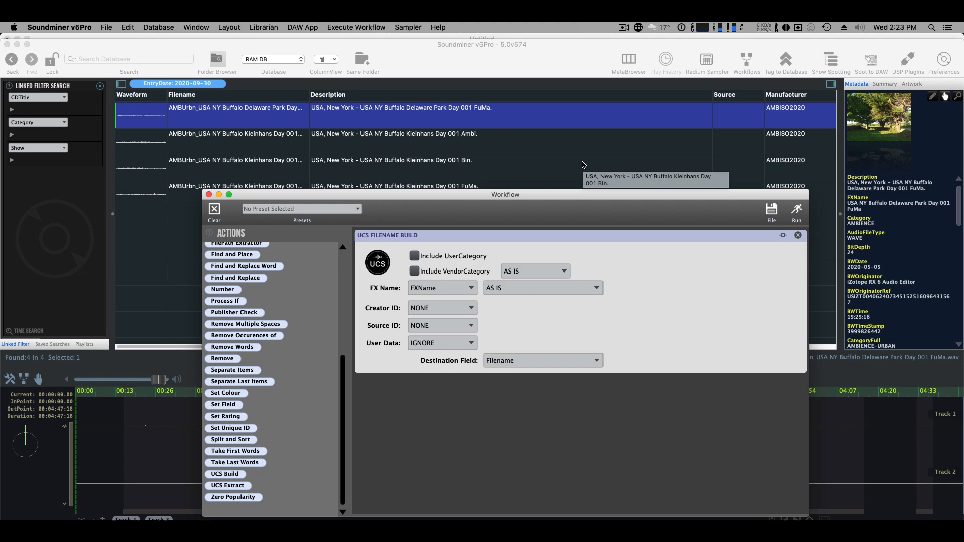
mouse_move(408, 166)
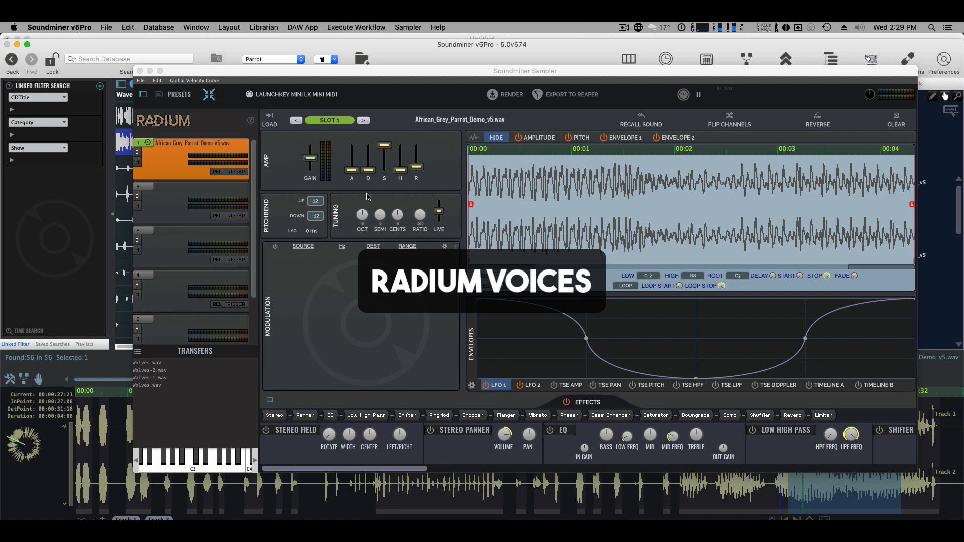
mouse_move(492, 261)
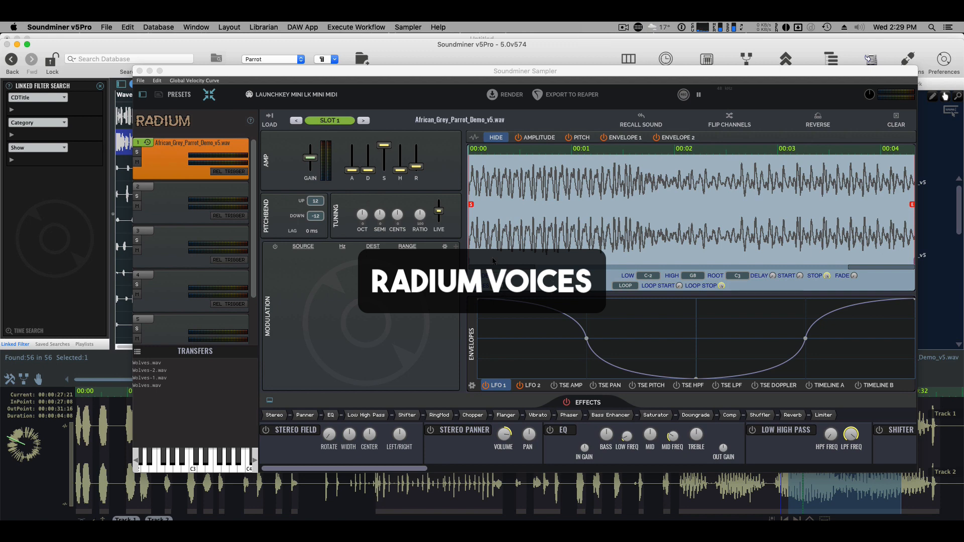
mouse_move(616, 211)
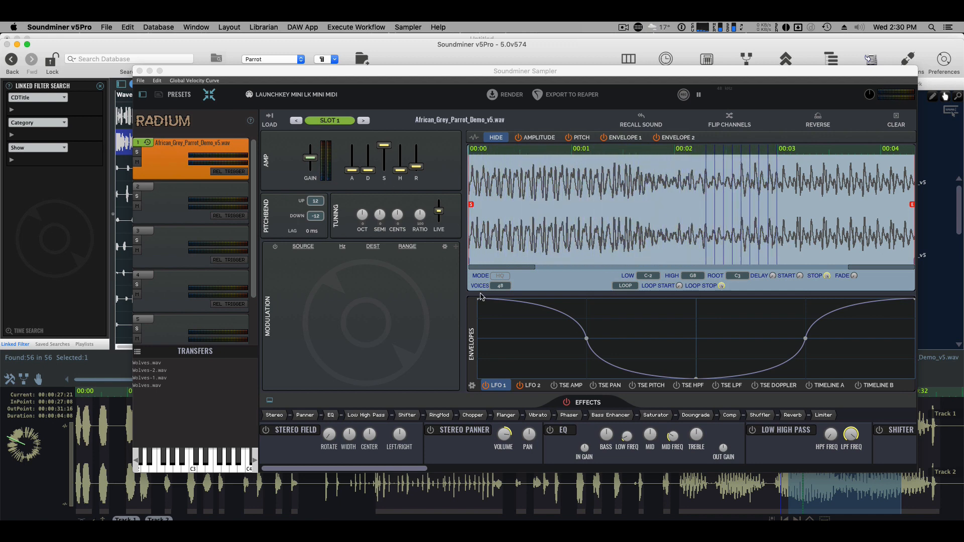
Set the Radium slot holding the African grey parrot sample to four voices.
left_click(499, 285)
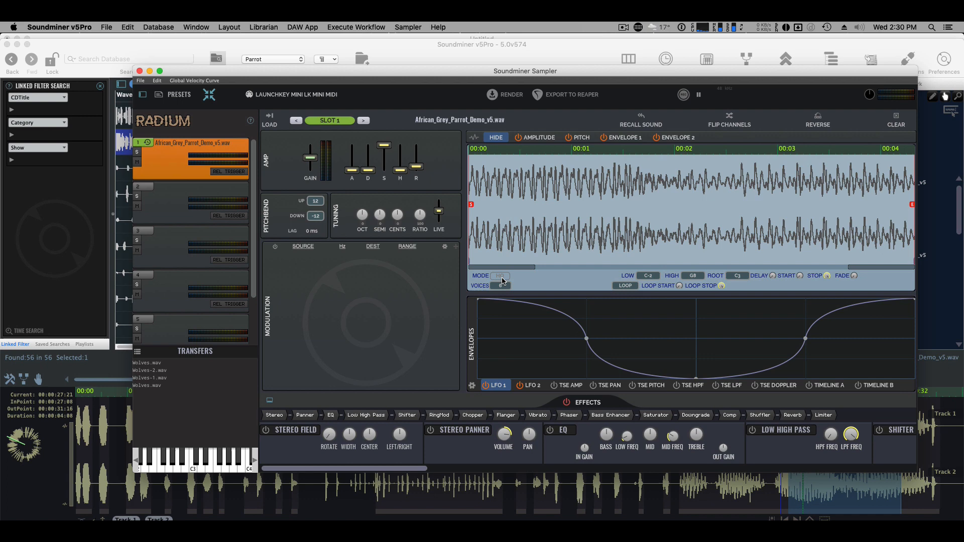
mouse_move(499, 276)
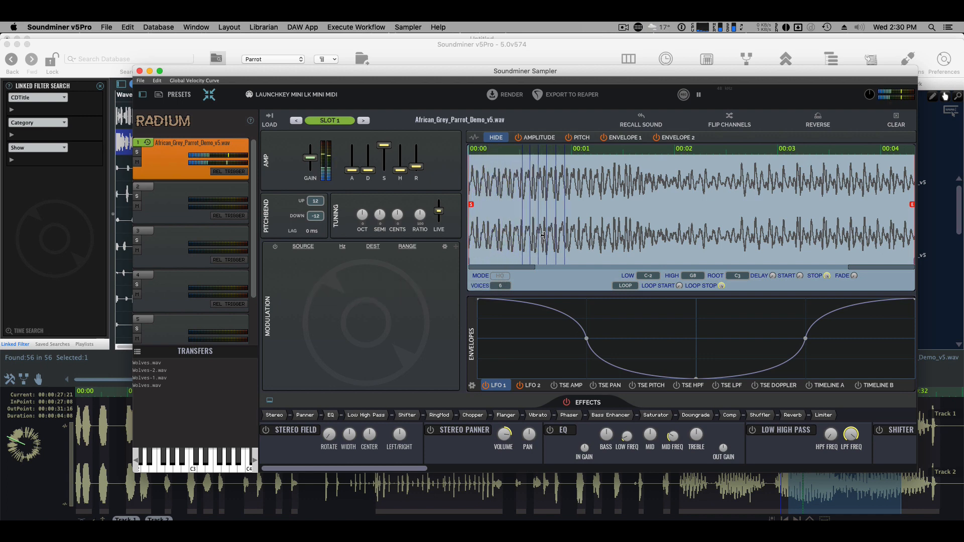
left_click(499, 285)
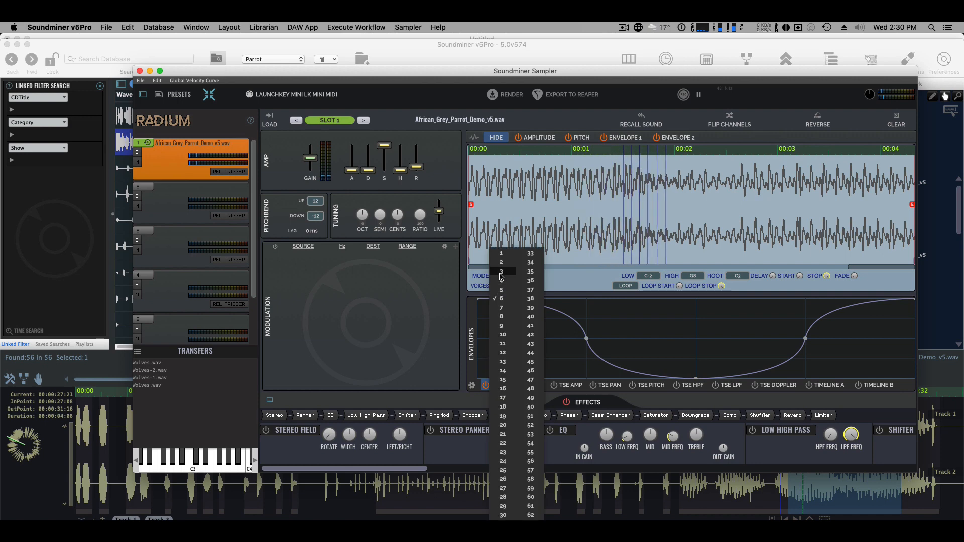
left_click(502, 262)
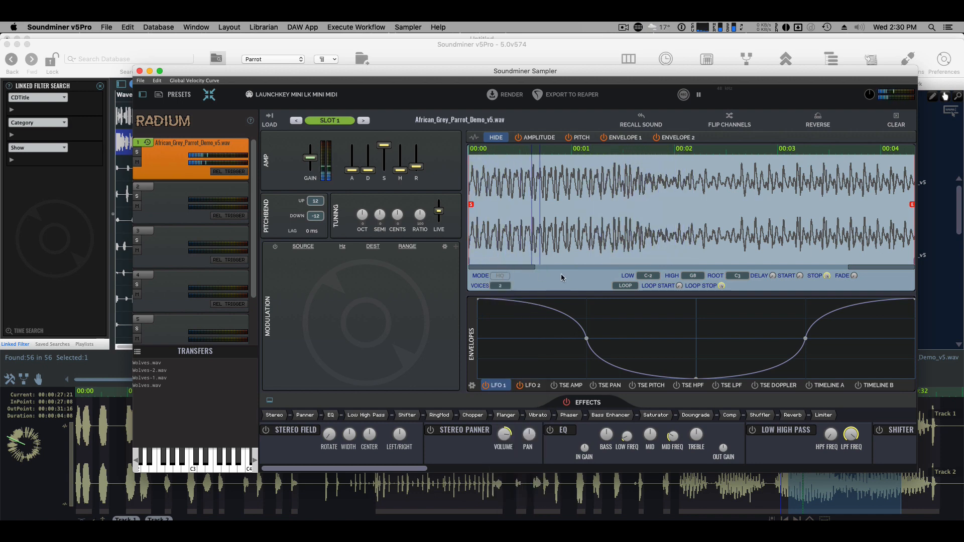
left_click(500, 286)
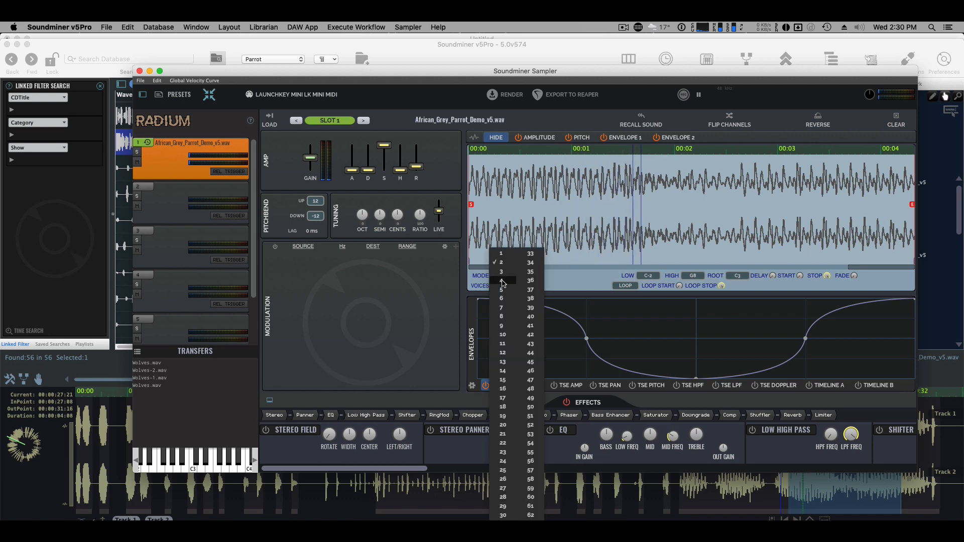
left_click(502, 280)
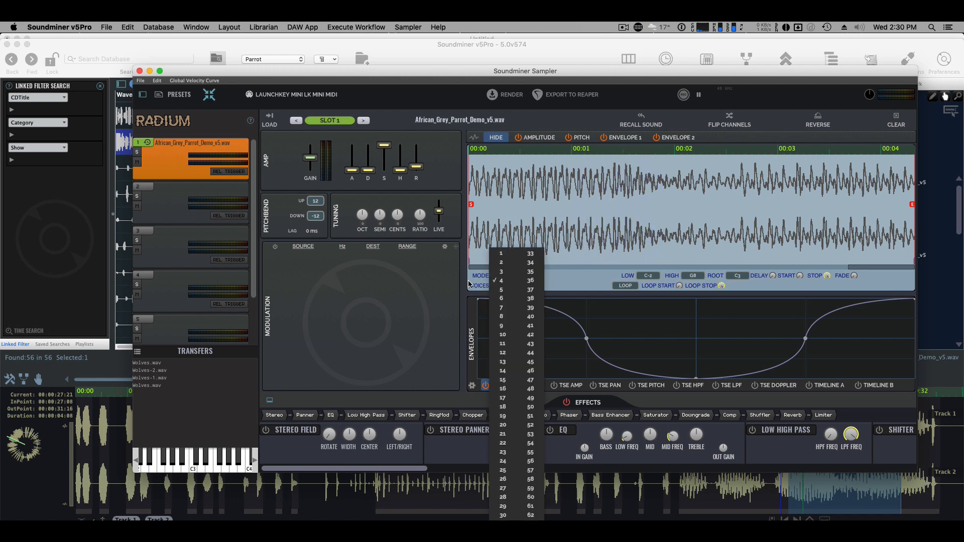
left_click(501, 280)
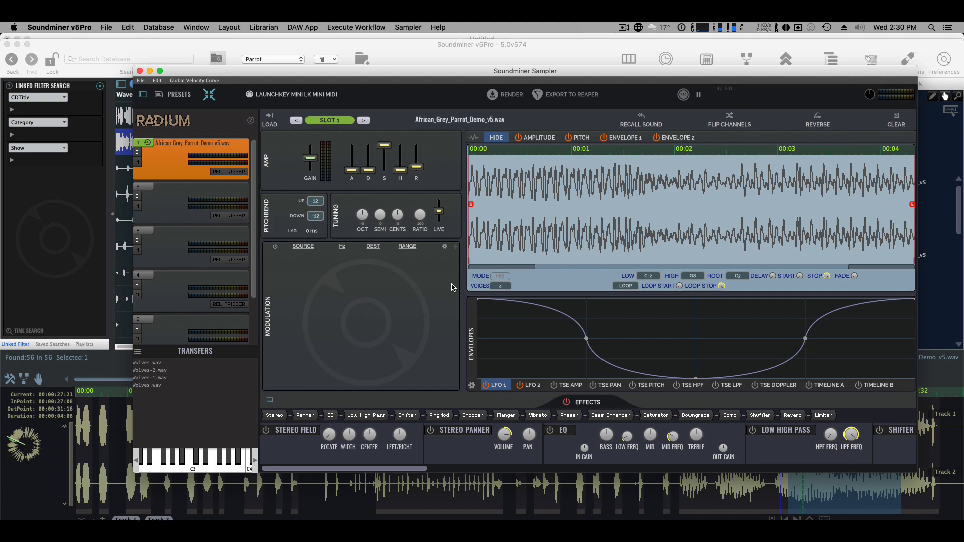
left_click(695, 415)
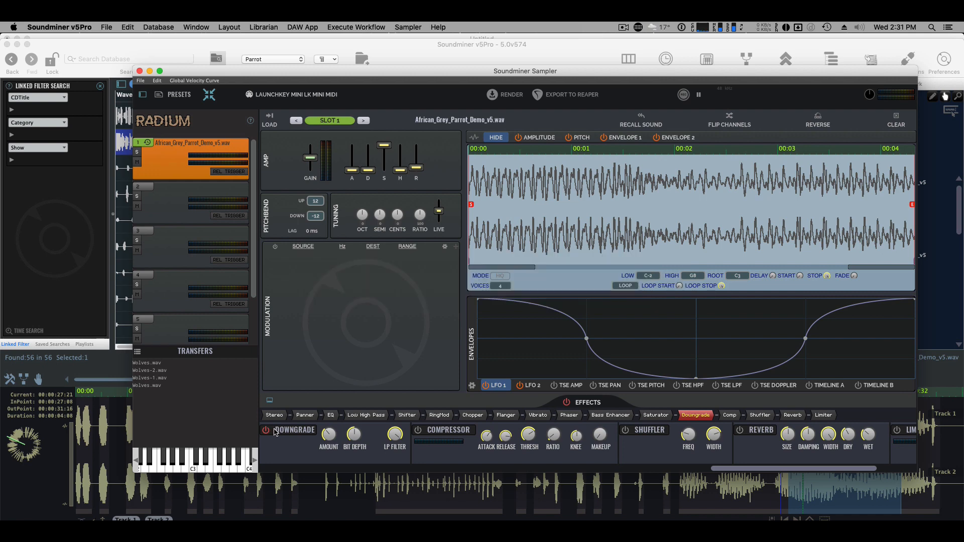
Switch on the Downgrade and Reverb power toggles in the parrot slot's effects strip.
left_click(266, 430)
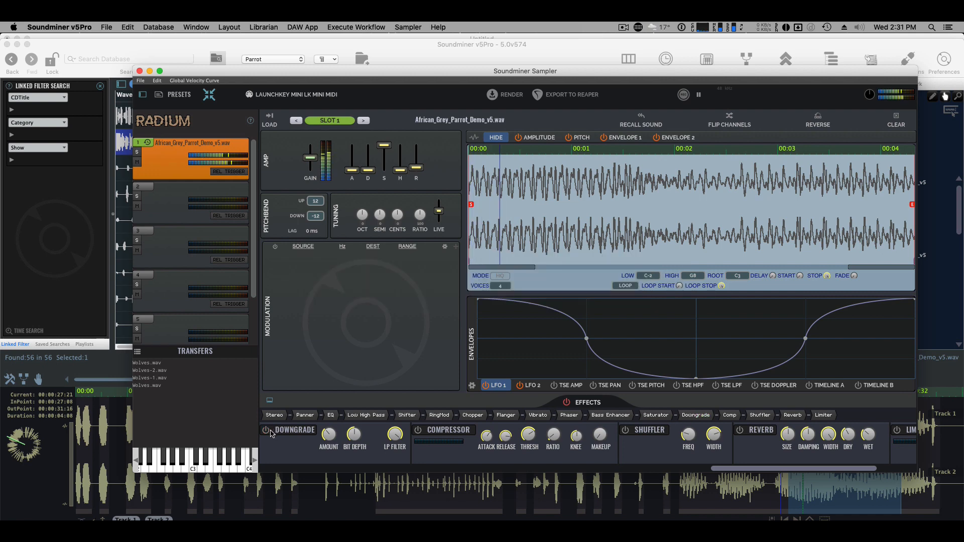
left_click(265, 429)
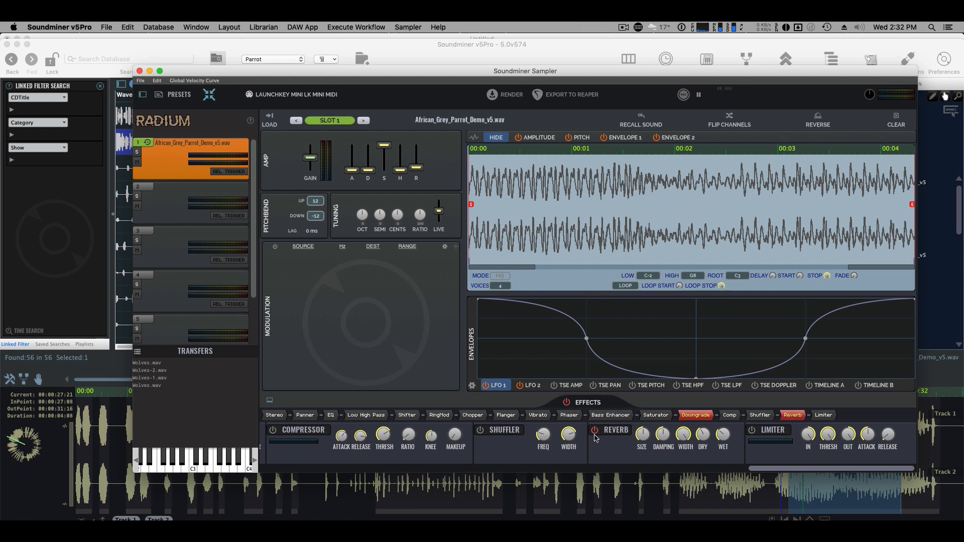
scroll("left", 3)
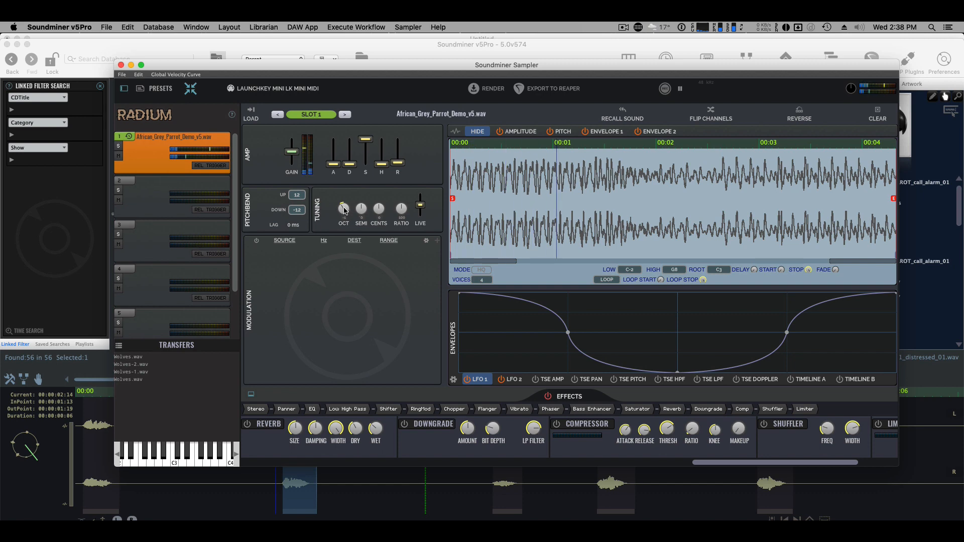
Load the parrot alarm call into Slot 2 and export both layers to a REAPER project.
left_click(344, 114)
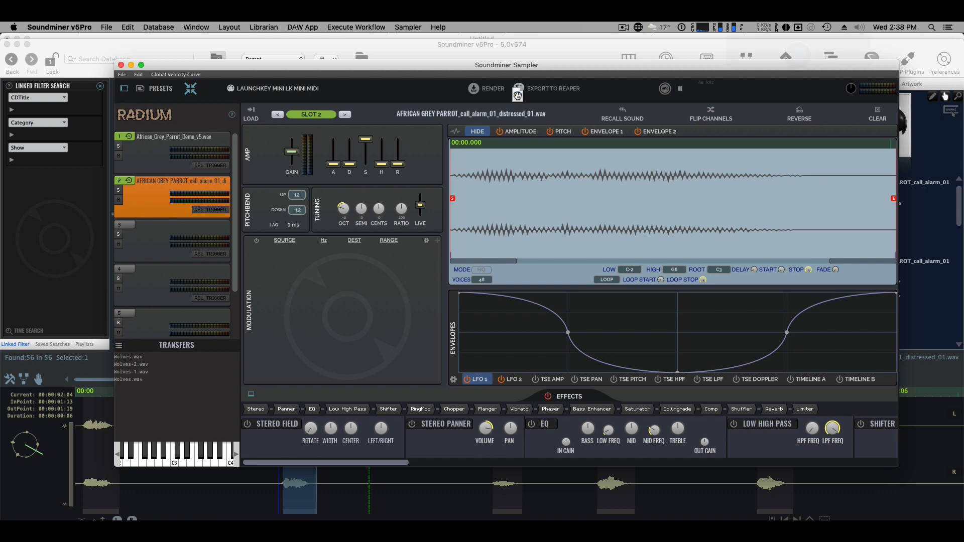
left_click(552, 88)
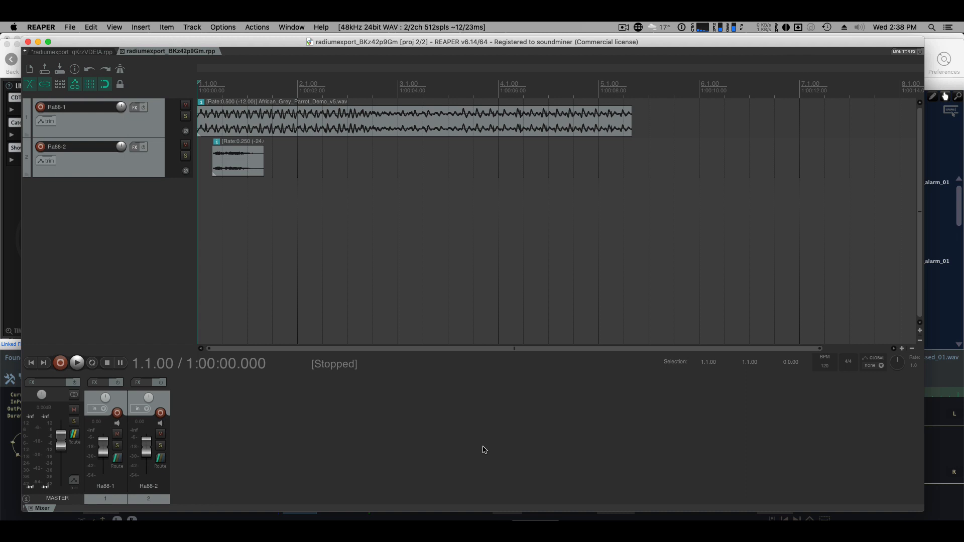
mouse_move(154, 147)
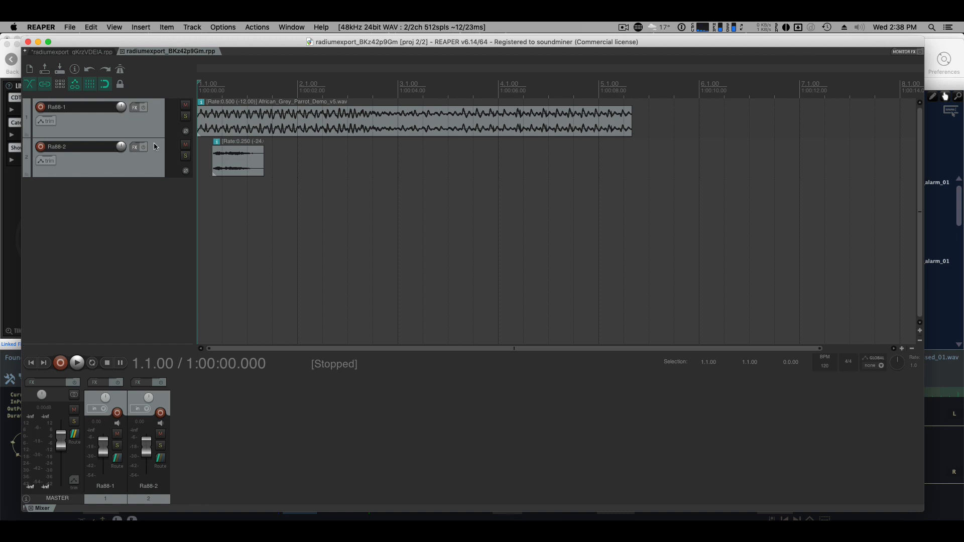
mouse_move(158, 143)
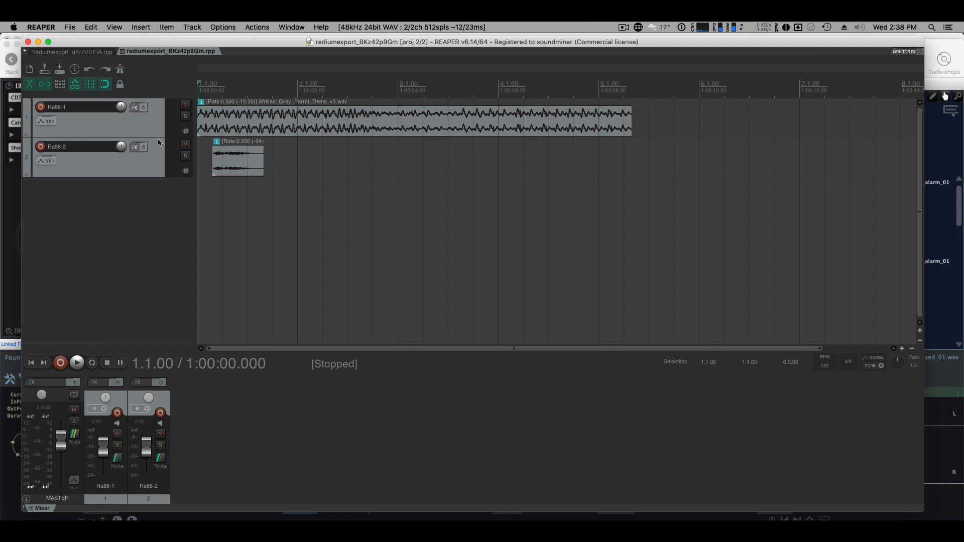
mouse_move(255, 134)
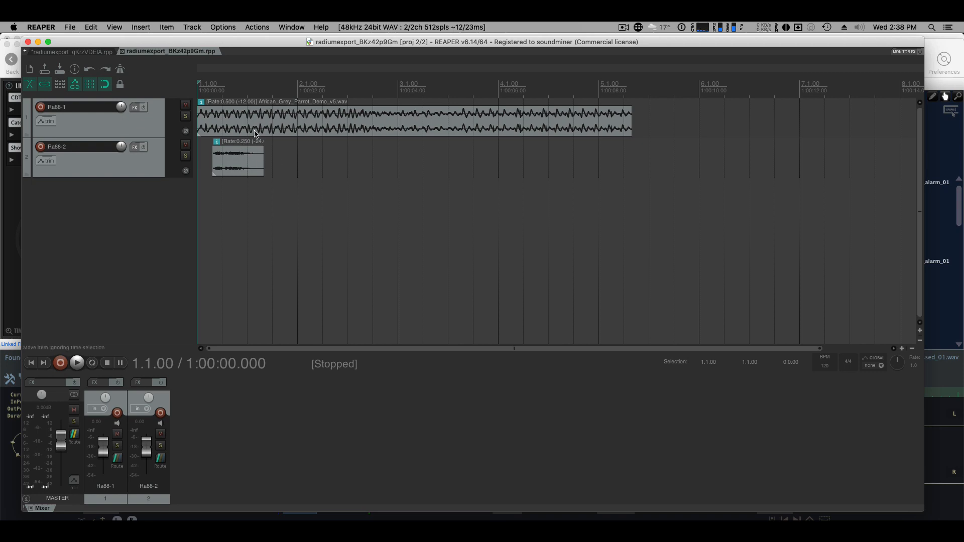
Review Media Item Properties for the parrot demo and alarm-call clips.
double_click(412, 116)
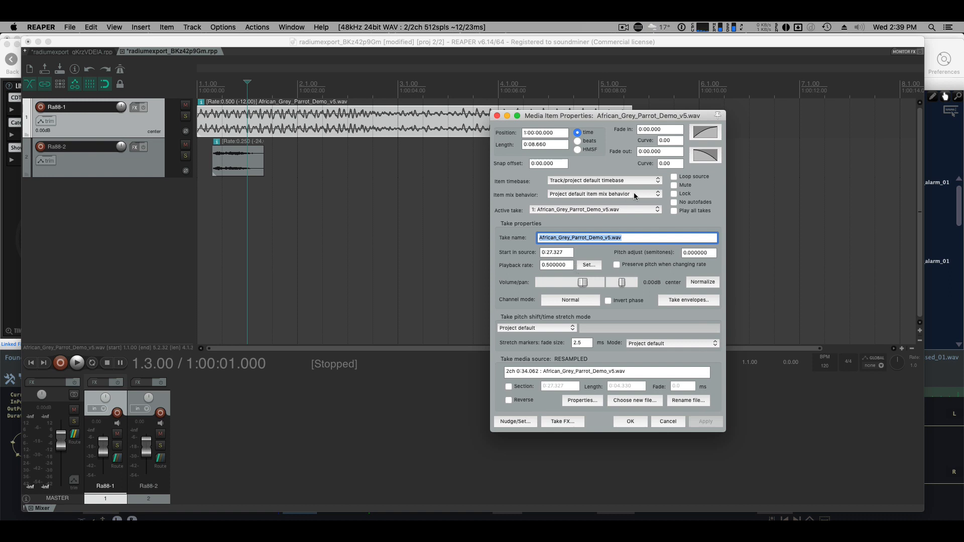
mouse_move(553, 273)
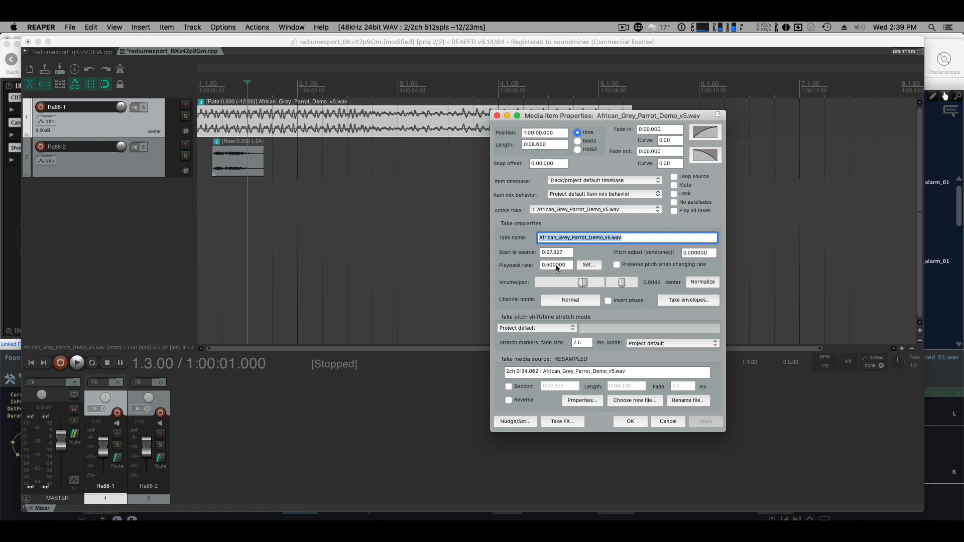
mouse_move(564, 274)
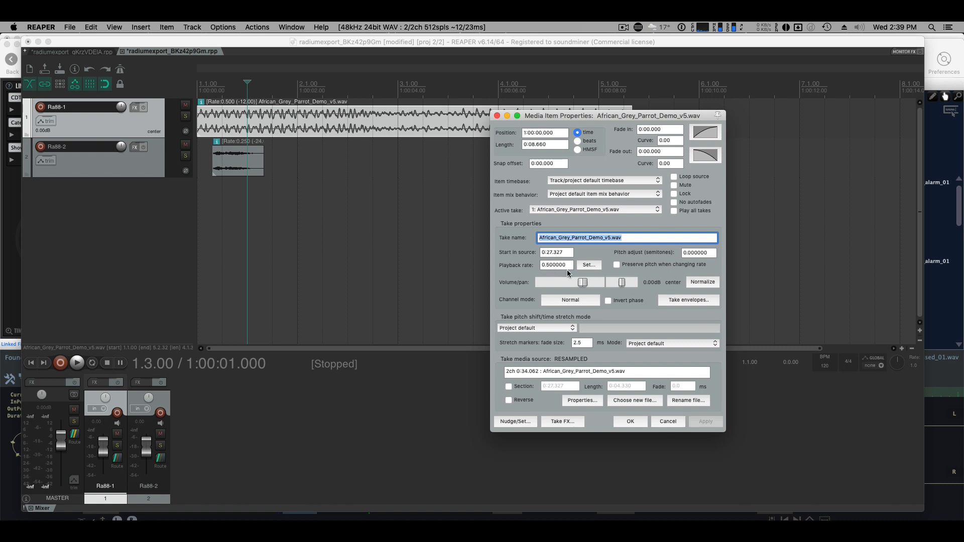
left_click(629, 421)
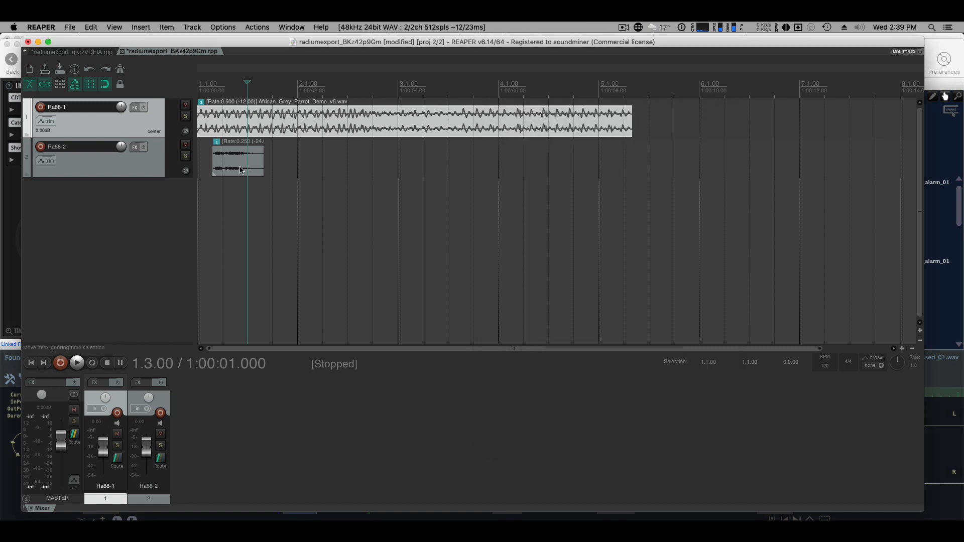
double_click(237, 159)
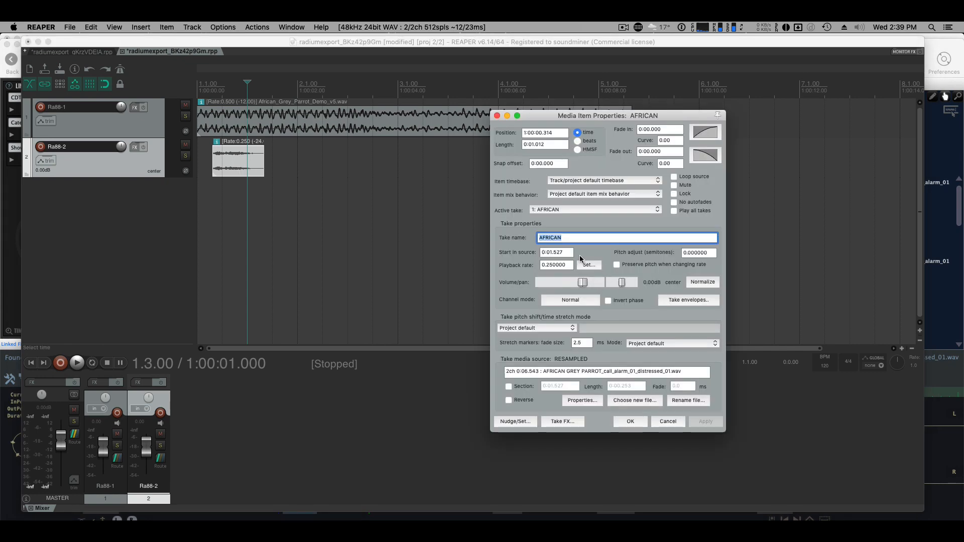
mouse_move(544, 271)
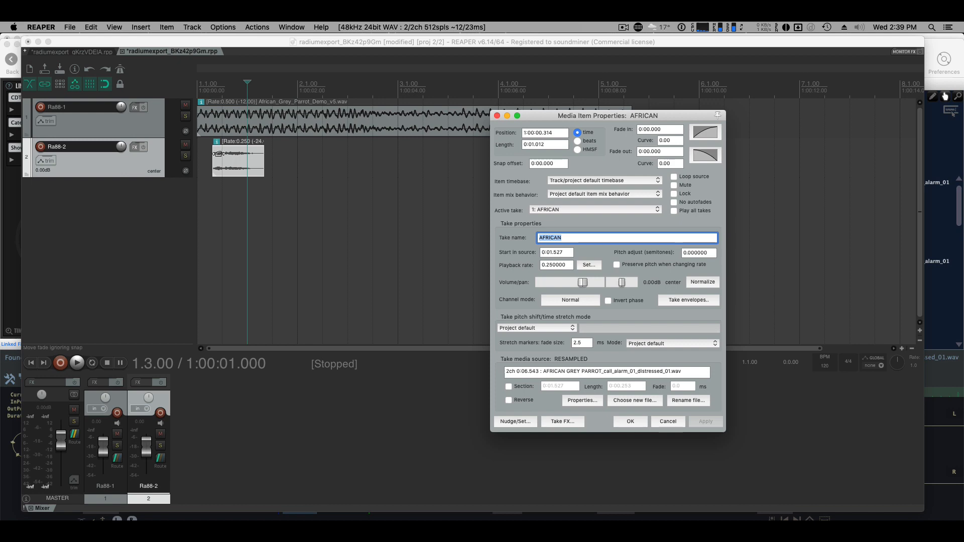
left_click(630, 421)
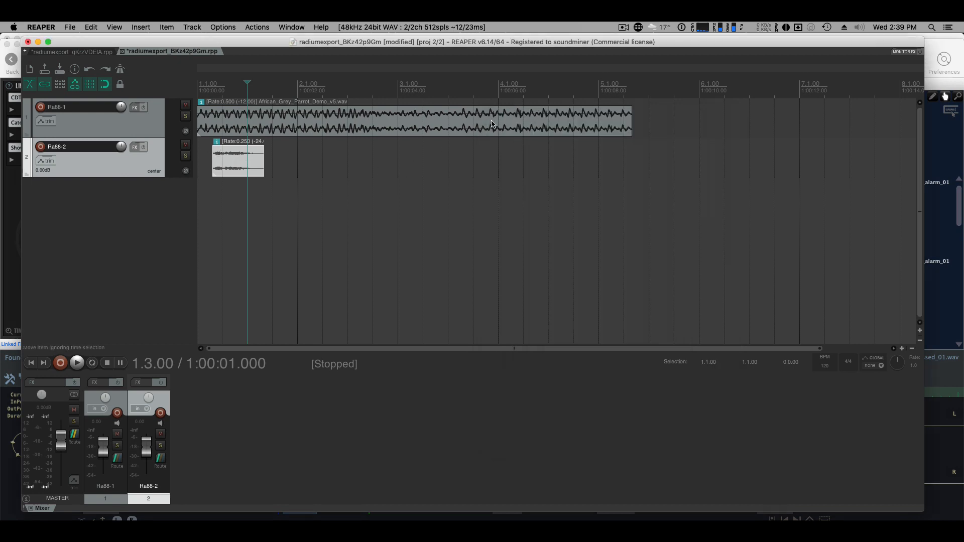
Move the alarm-call clip near bar 5 and stretch it back toward bar 2 along track 2.
left_click_drag(238, 160, 323, 160)
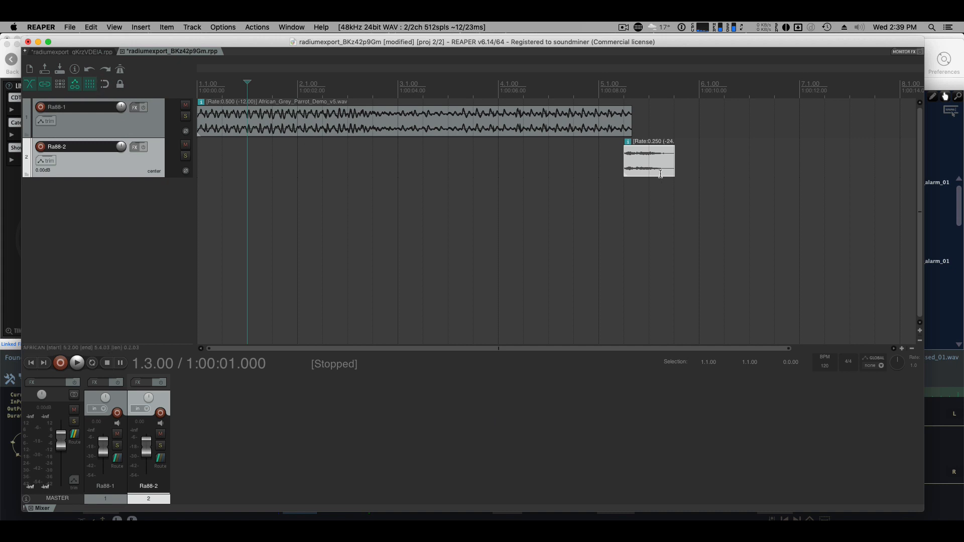
left_click_drag(624, 160, 349, 159)
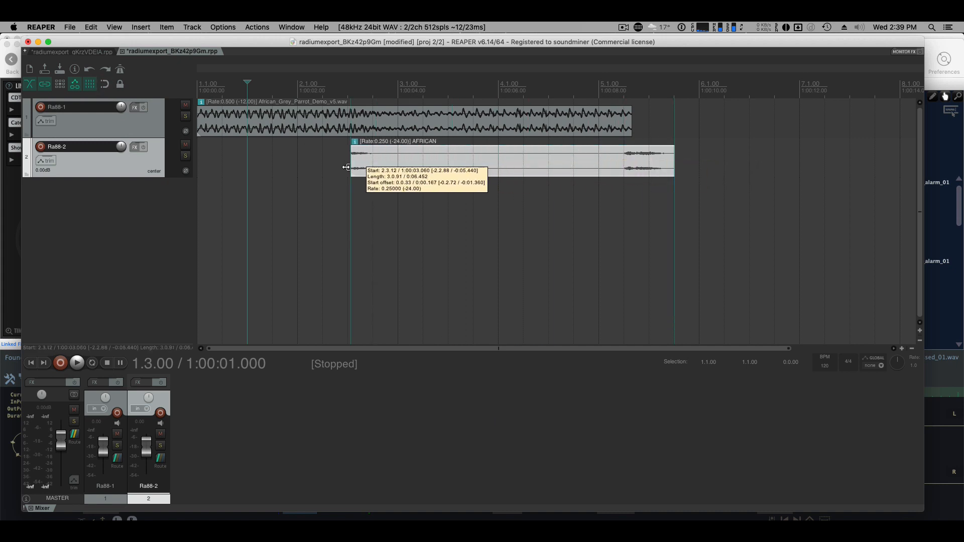
left_click_drag(349, 159, 317, 159)
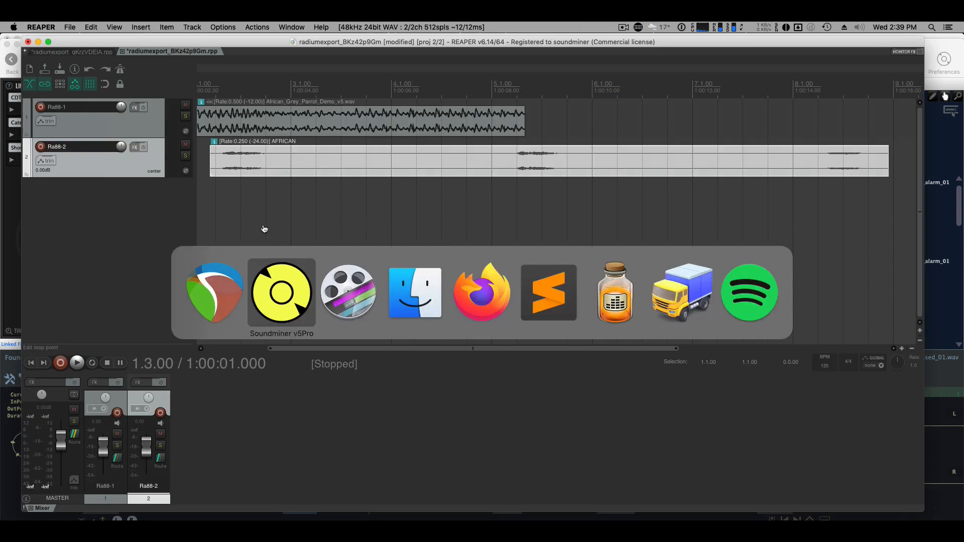
mouse_move(273, 317)
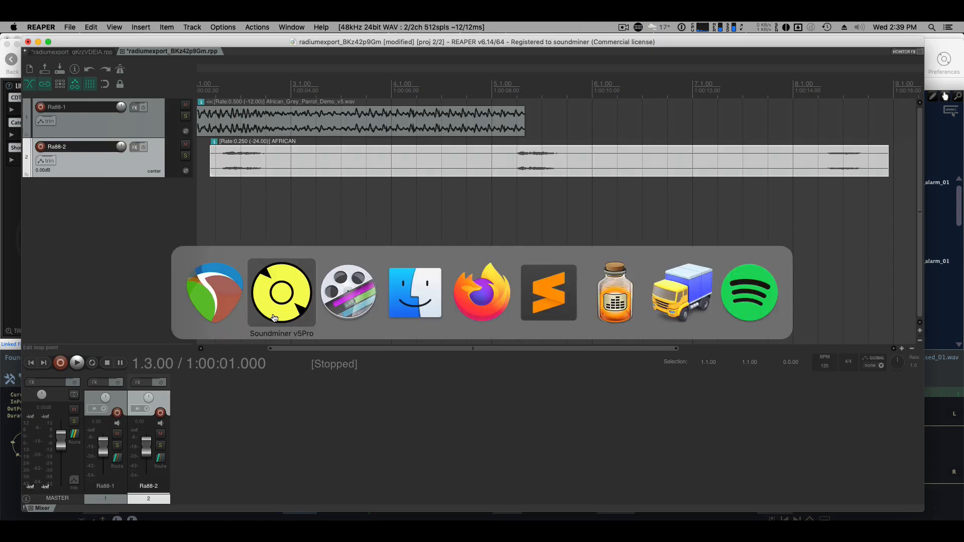
Switch focus back to Soundminer showing the Radium sampler's parrot layers.
left_click(281, 292)
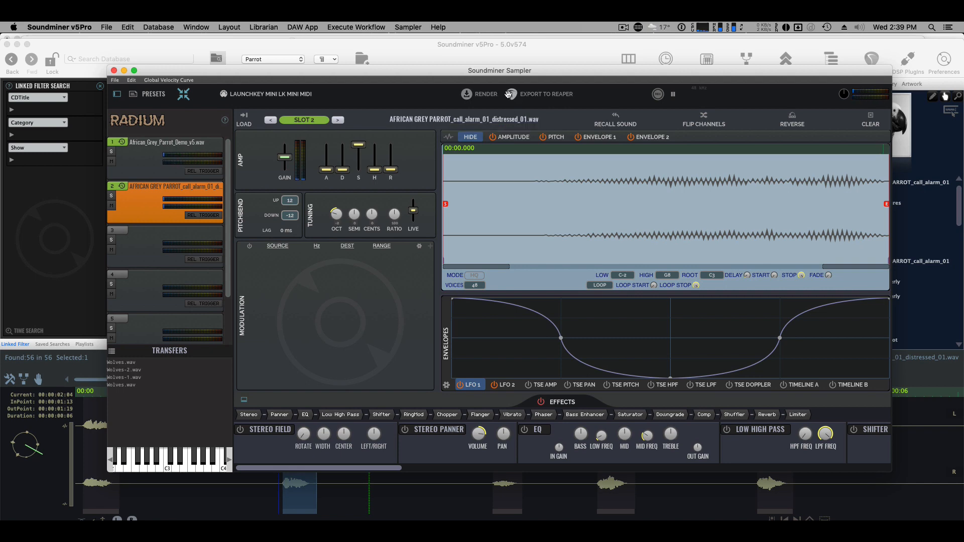
Export the two layers again as a third radiumexport REAPER project and inspect the alarm clip.
left_click(544, 93)
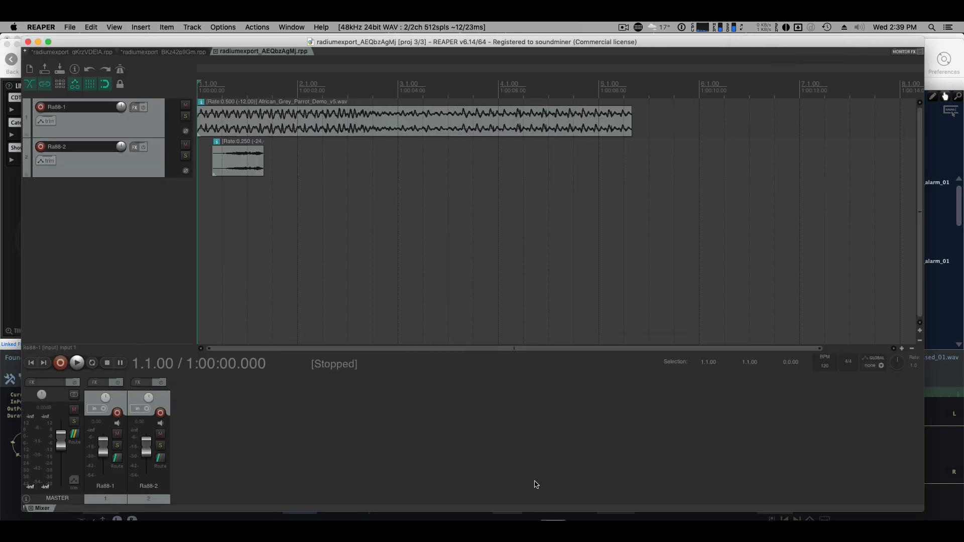
left_click(77, 363)
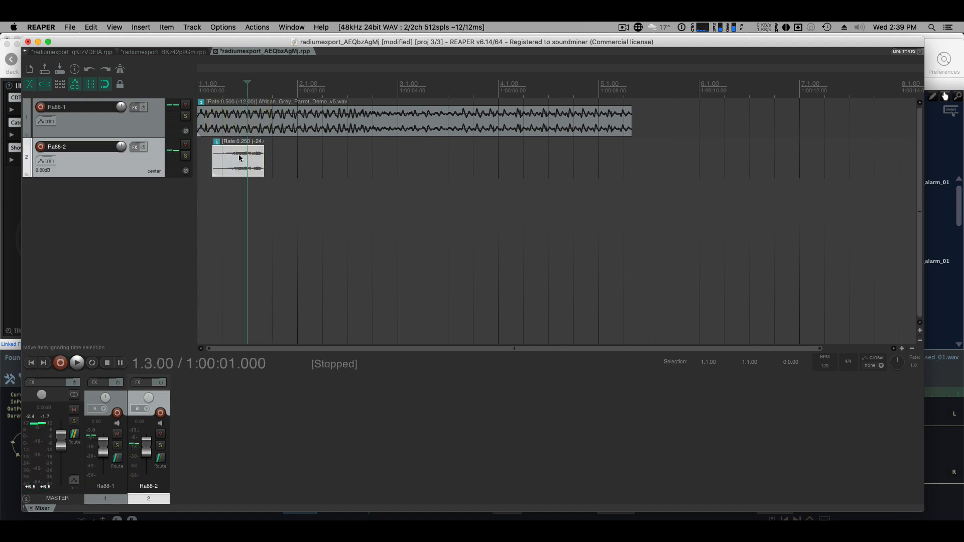
double_click(239, 159)
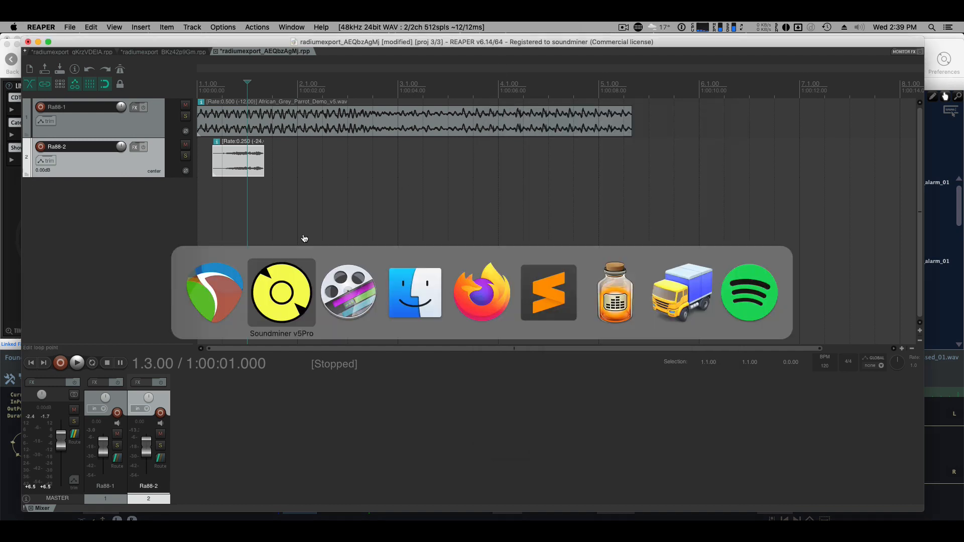
Return to the Radium sampler showing the parrot alarm-call layer in slot 2.
left_click(282, 292)
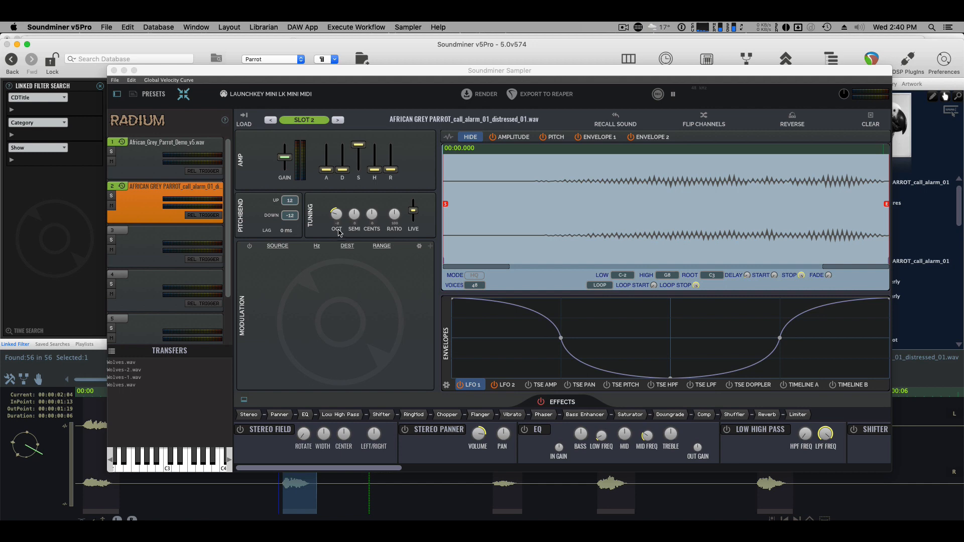
mouse_move(388, 214)
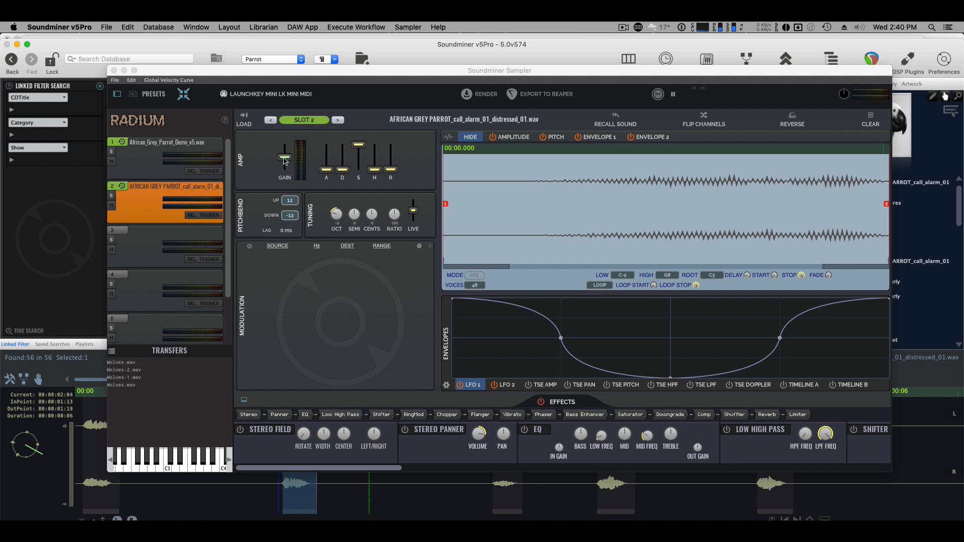
mouse_move(299, 160)
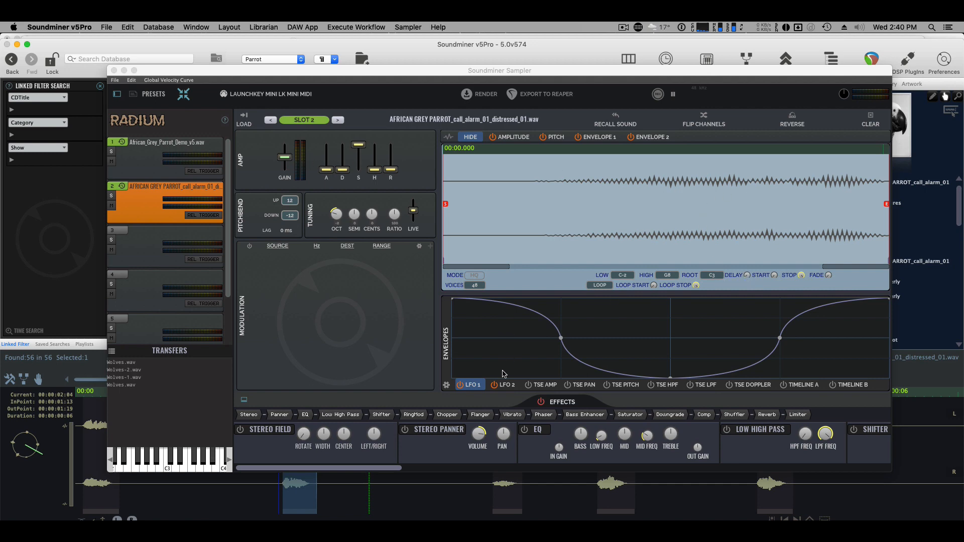
mouse_move(480, 387)
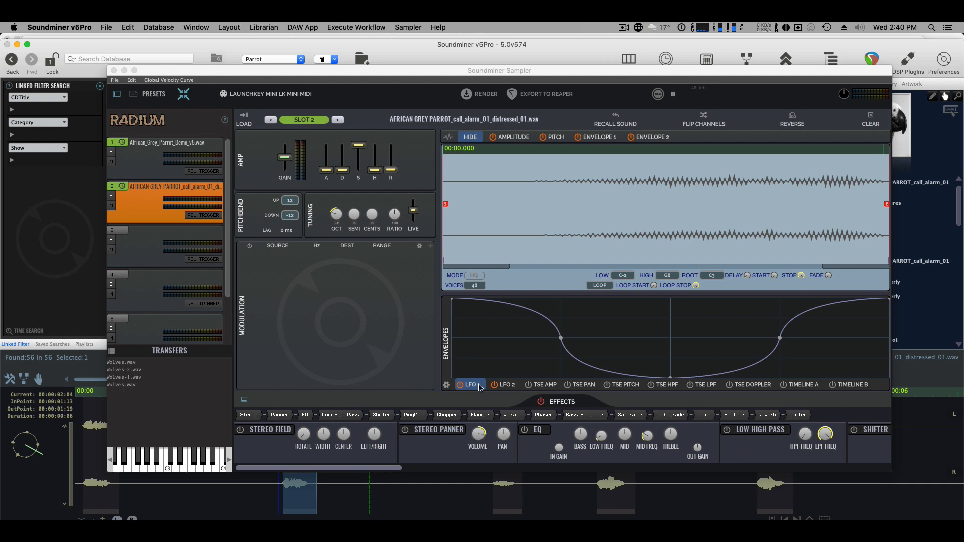
mouse_move(640, 379)
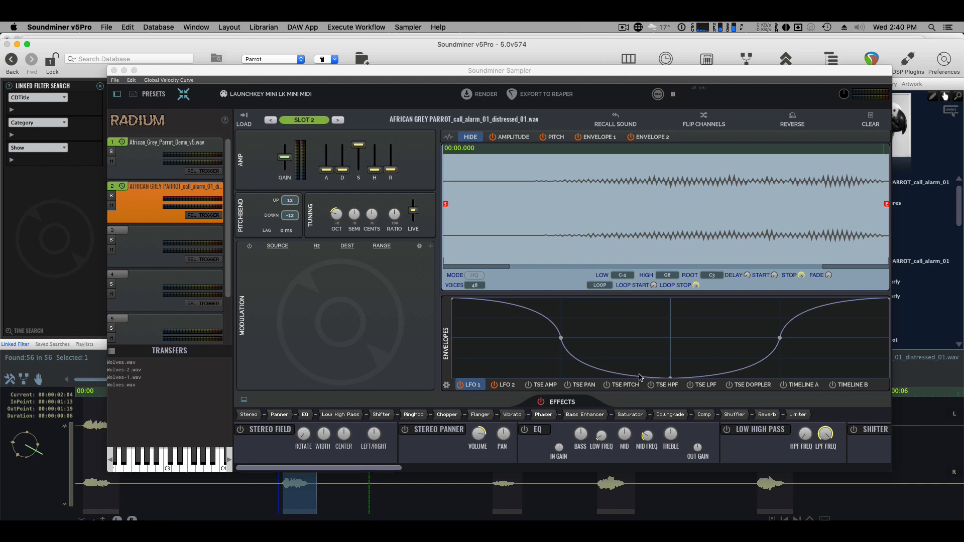
mouse_move(617, 342)
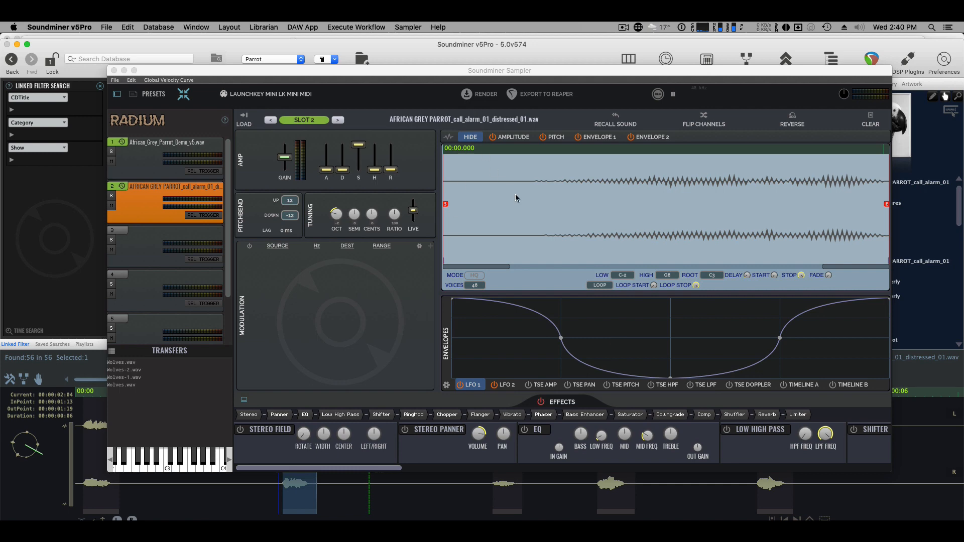
mouse_move(613, 184)
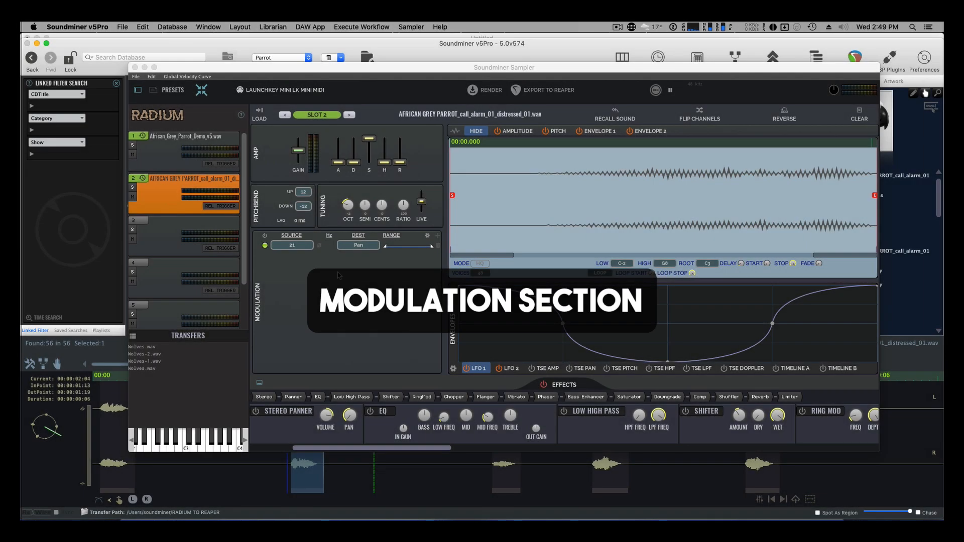
mouse_move(315, 248)
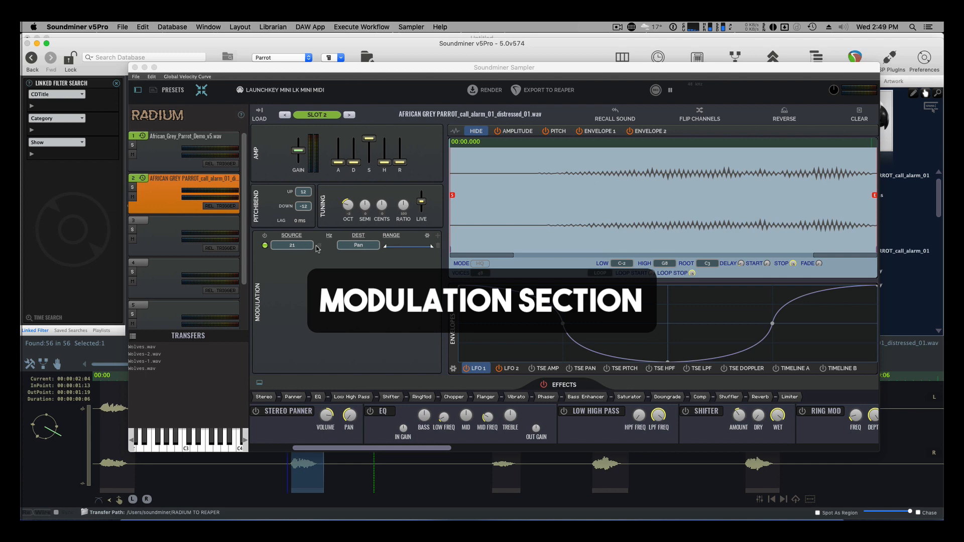
mouse_move(374, 254)
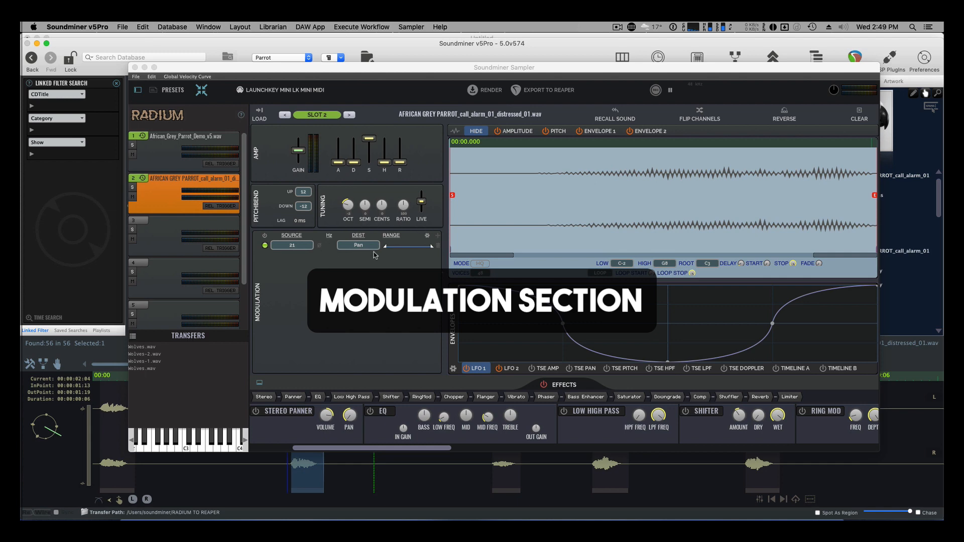
mouse_move(377, 261)
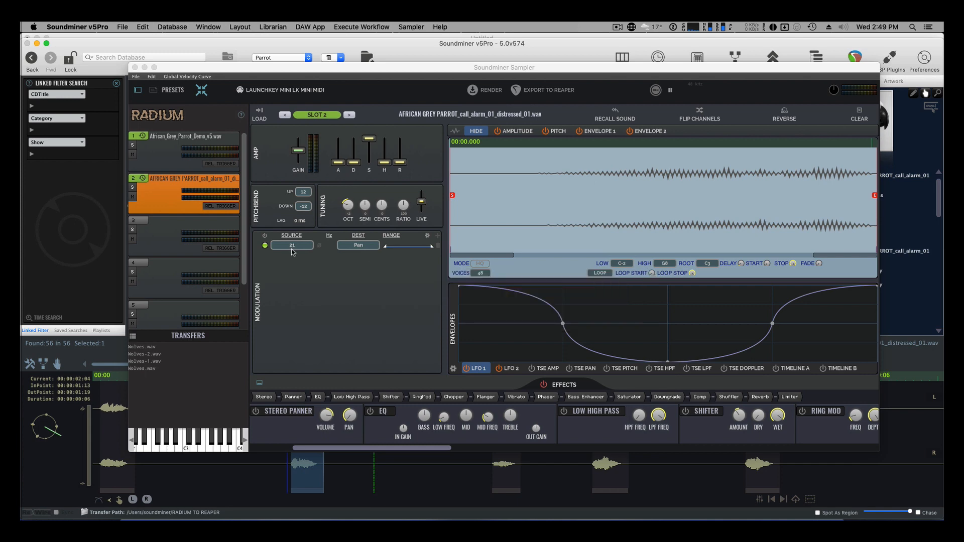
left_click(291, 245)
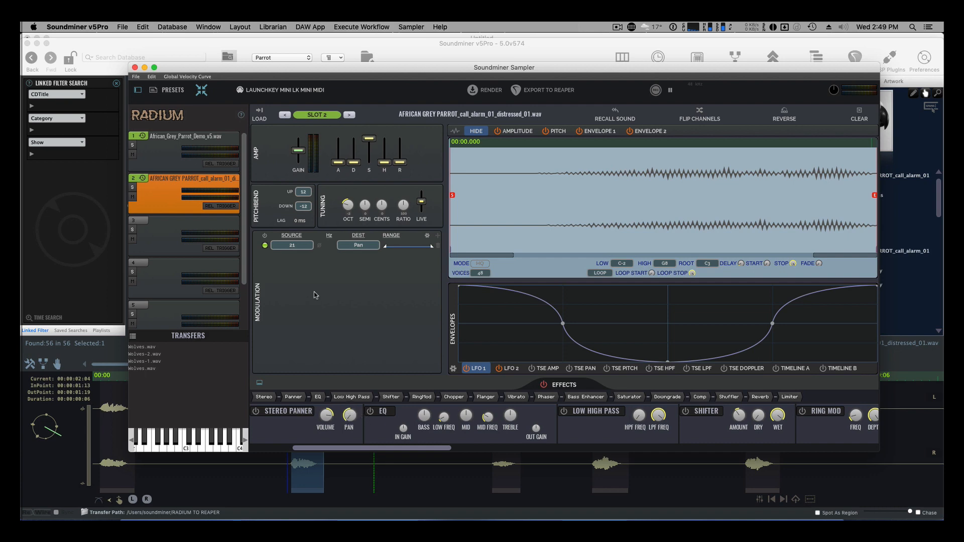
left_click(284, 114)
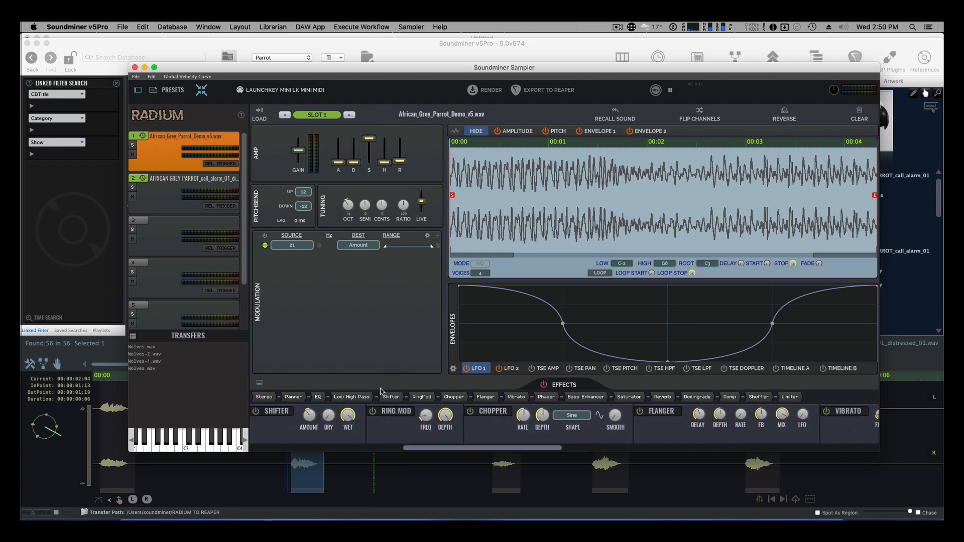
mouse_move(212, 246)
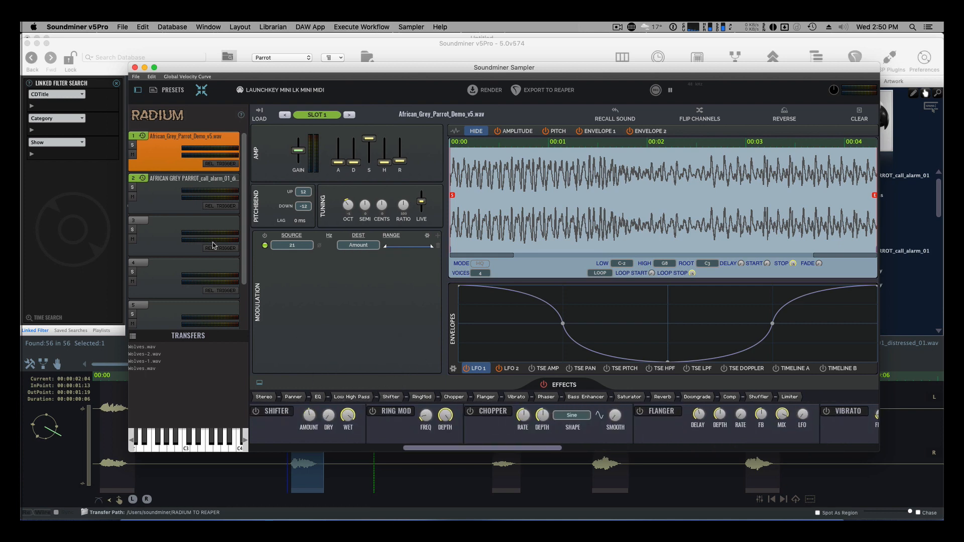
left_click(185, 187)
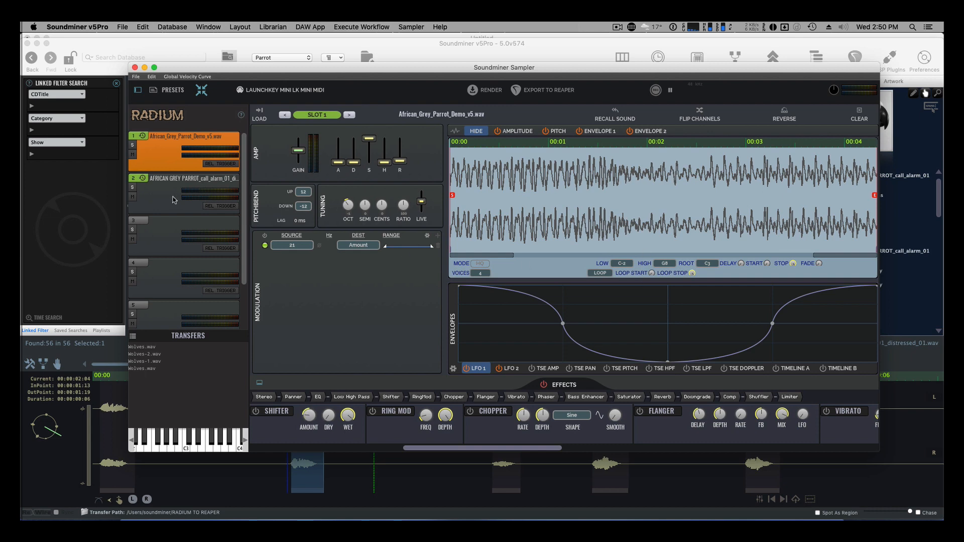
left_click(178, 179)
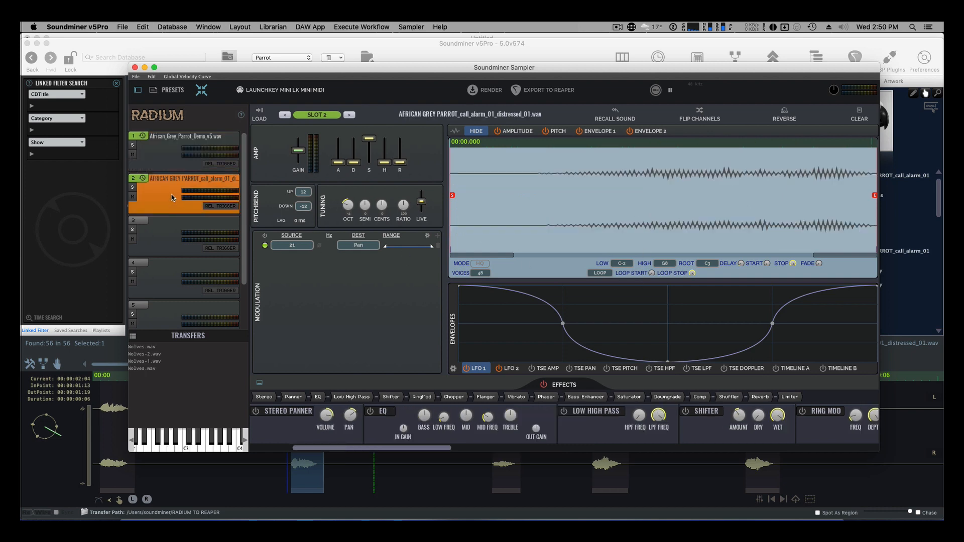
On layer 1, learn MIDI controller 21 as the target controller and confirm it with Set.
left_click(136, 77)
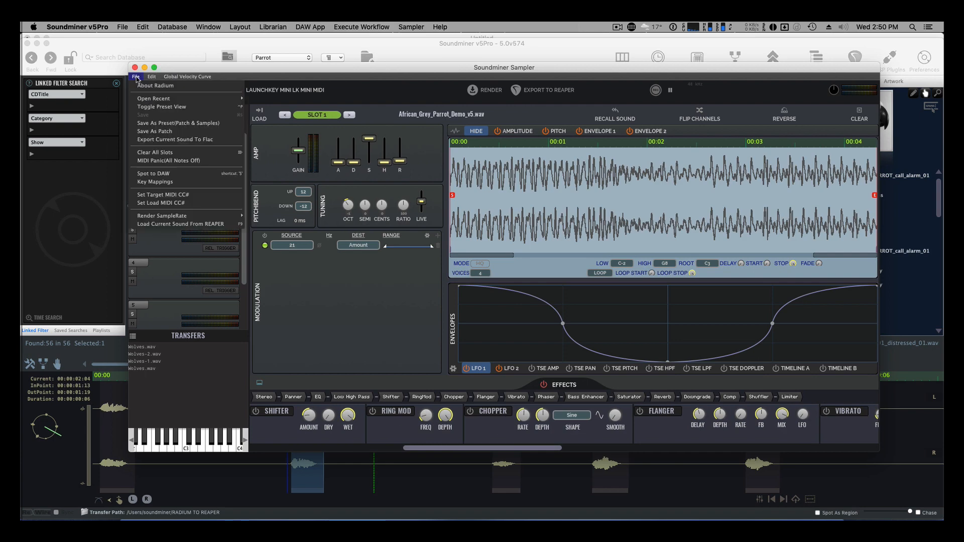
left_click(165, 193)
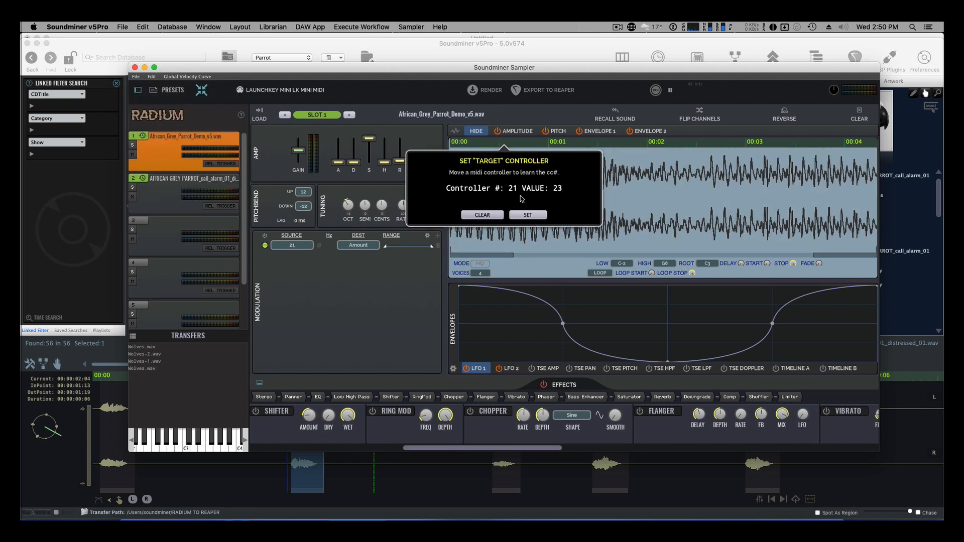
left_click(527, 215)
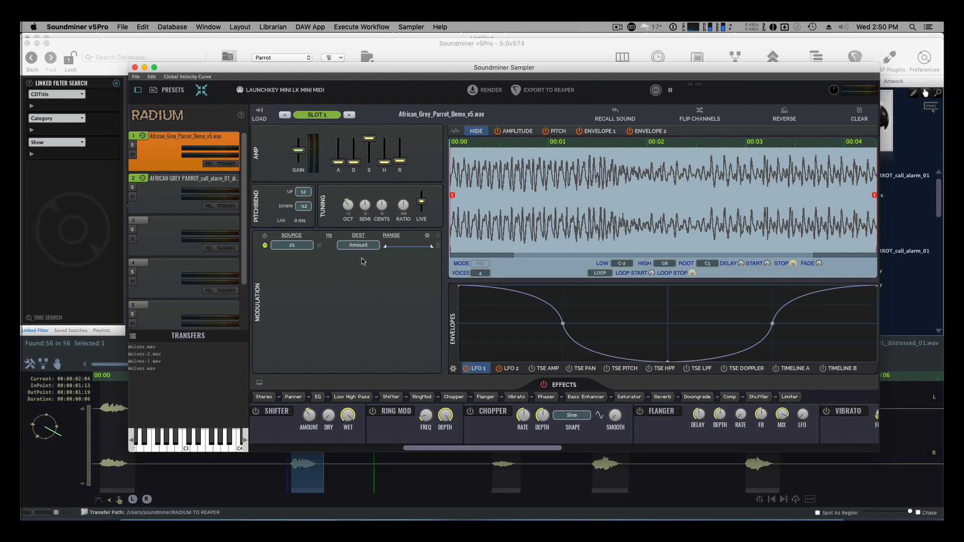
mouse_move(394, 402)
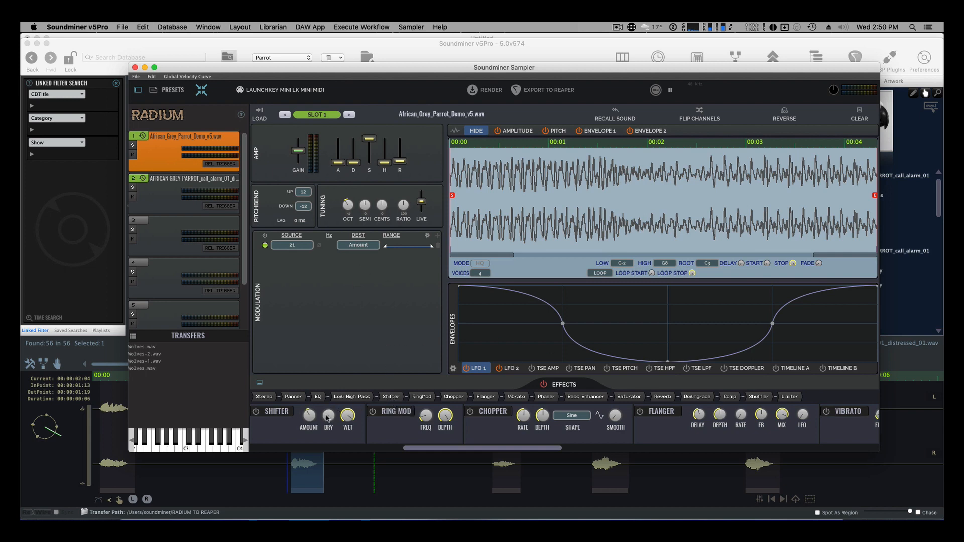
mouse_move(327, 417)
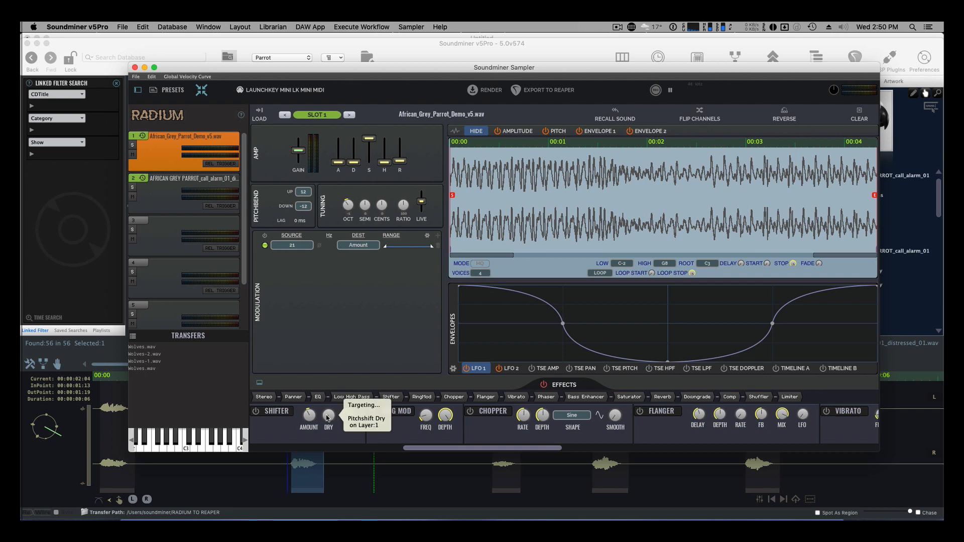
mouse_move(356, 303)
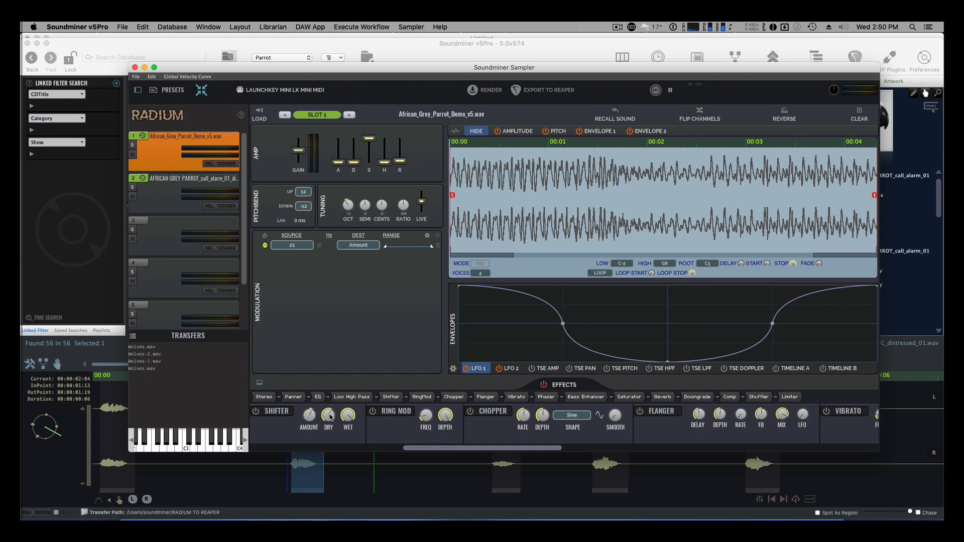
mouse_move(426, 262)
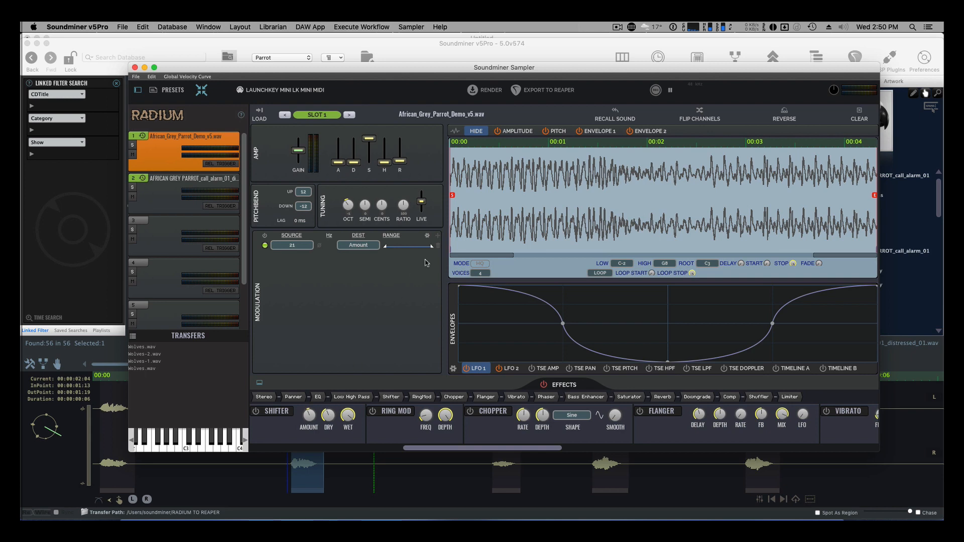
mouse_move(440, 239)
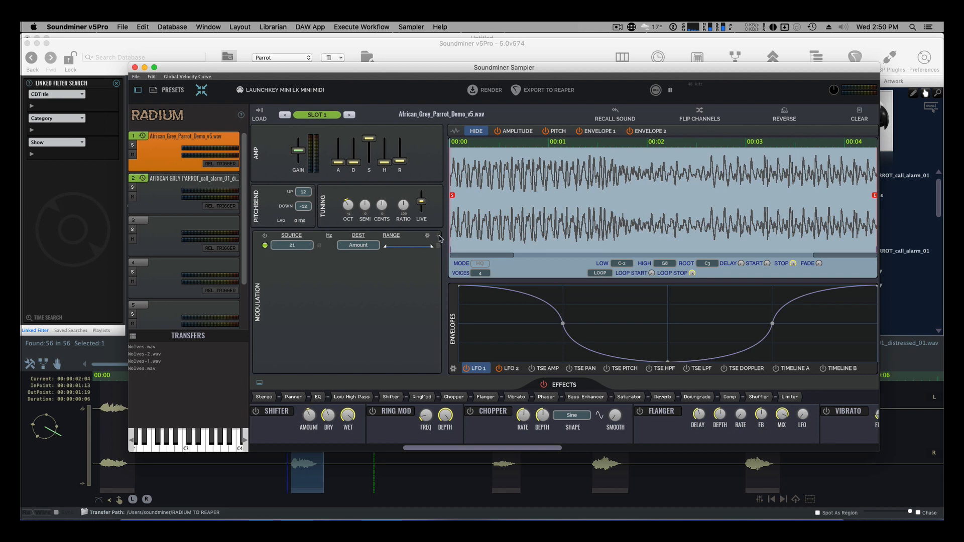
Add a second modulation row on layer 1 routing controller 21 to Pan.
left_click(292, 245)
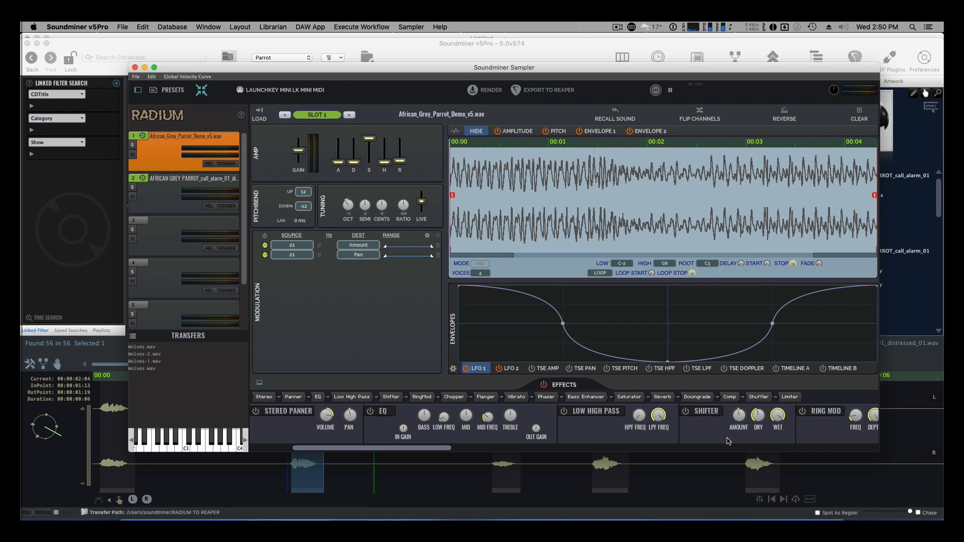
mouse_move(805, 417)
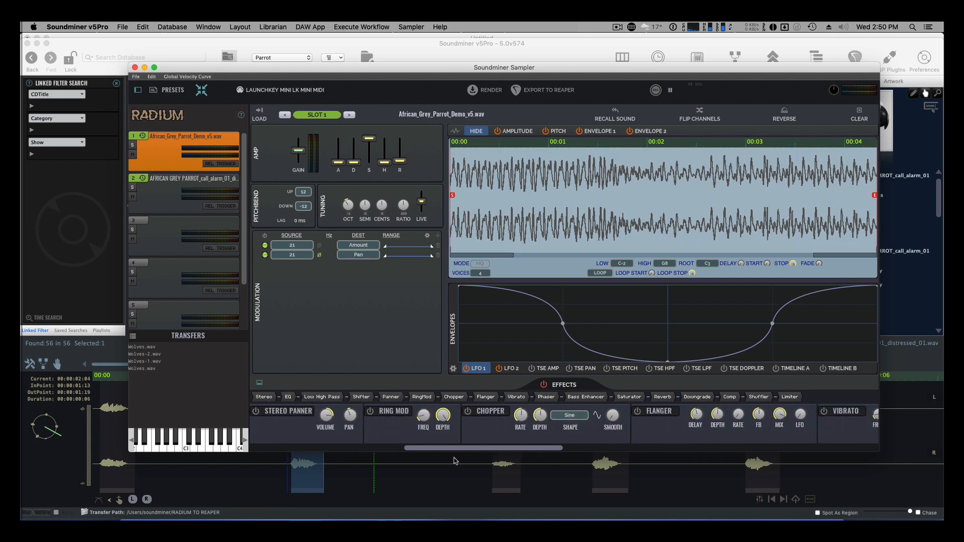
scroll("left", 3)
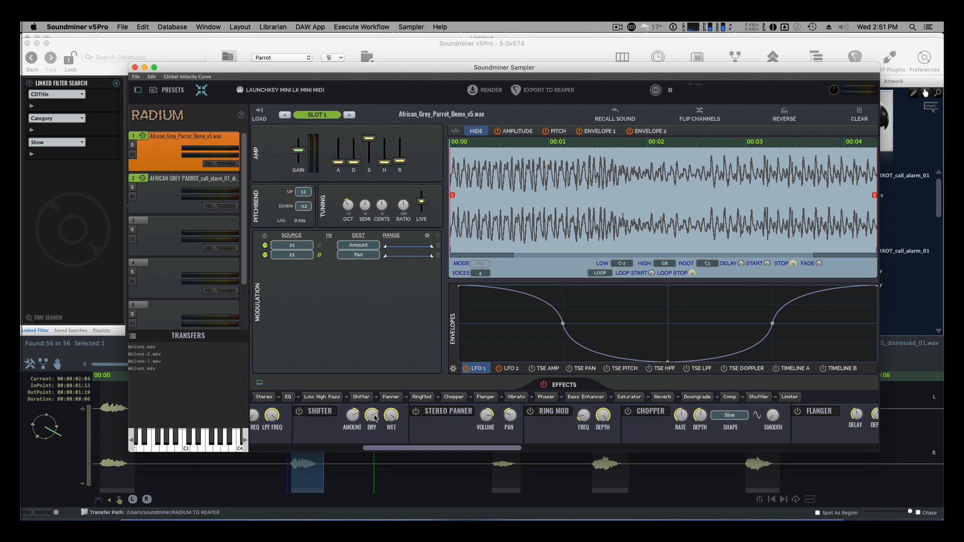
mouse_move(400, 313)
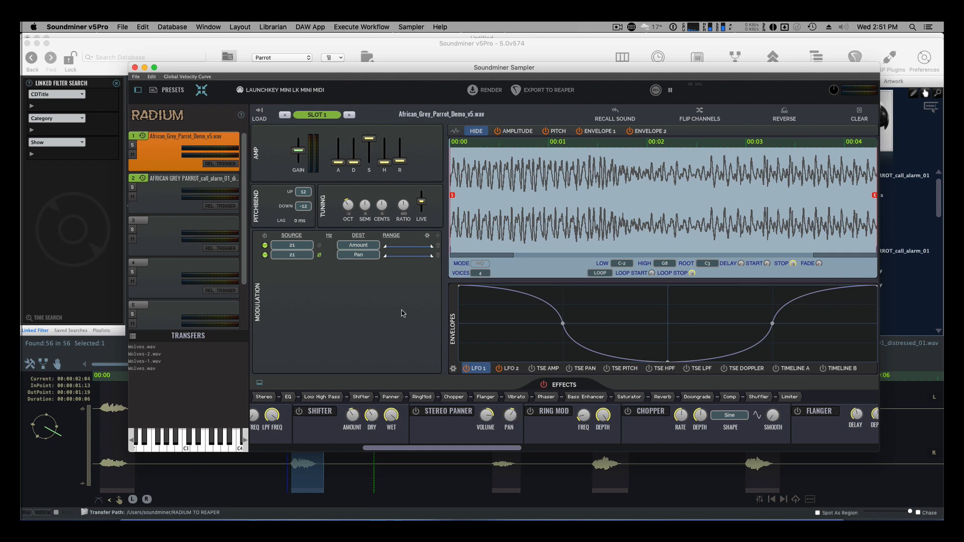
mouse_move(422, 258)
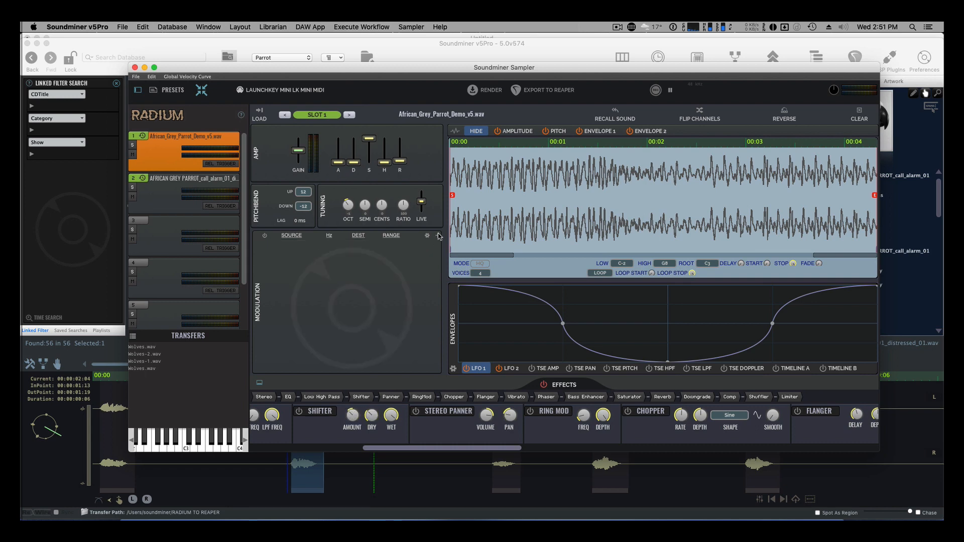
Add a modulation row on layer 1 with Random Gen 1 as its source.
left_click(290, 235)
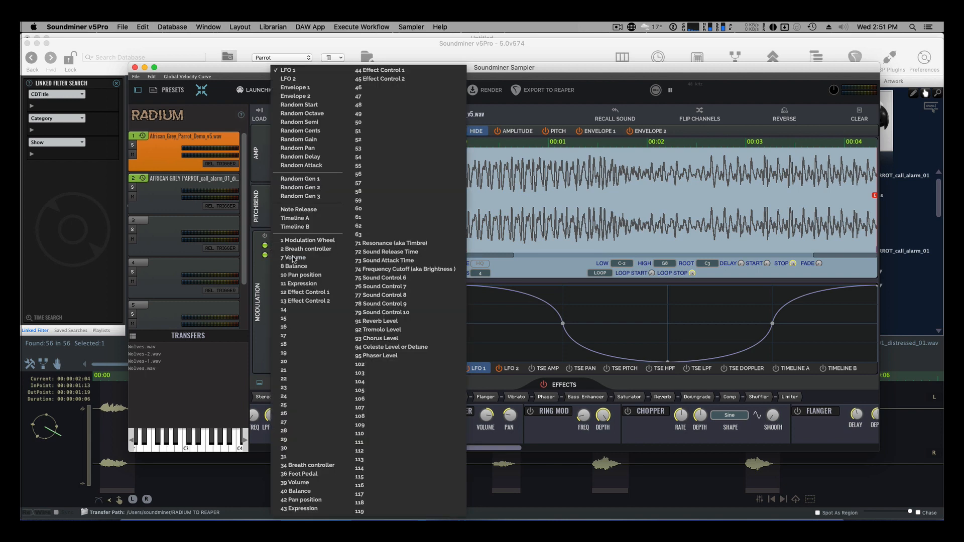
left_click(299, 178)
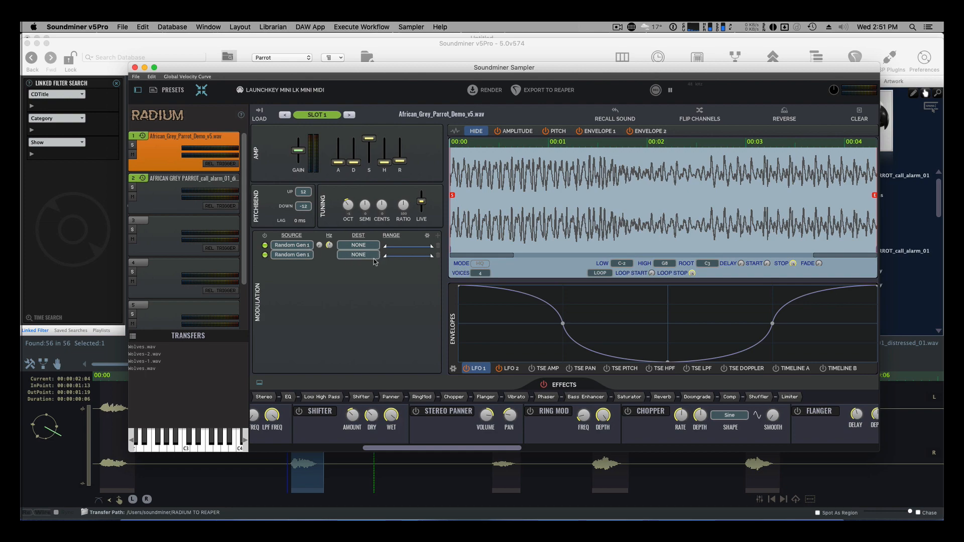
mouse_move(375, 259)
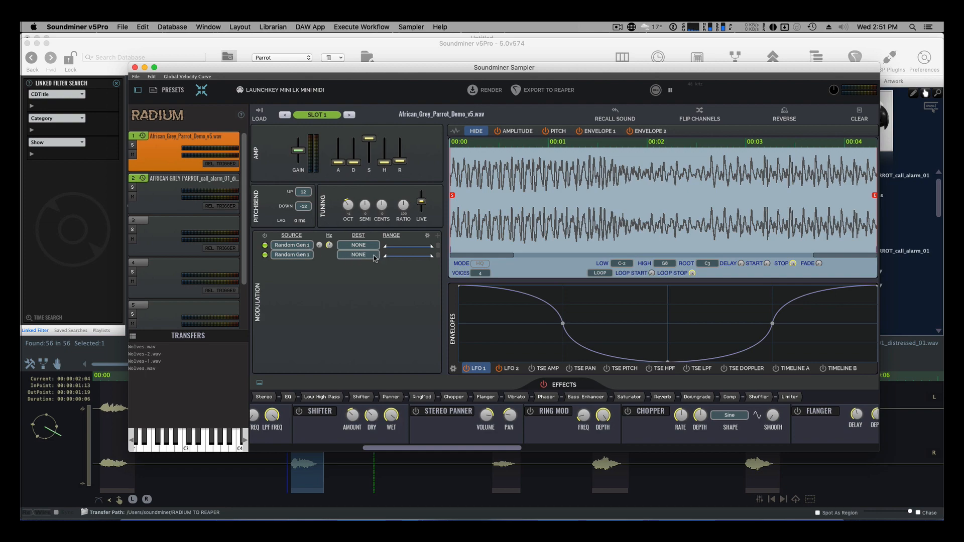